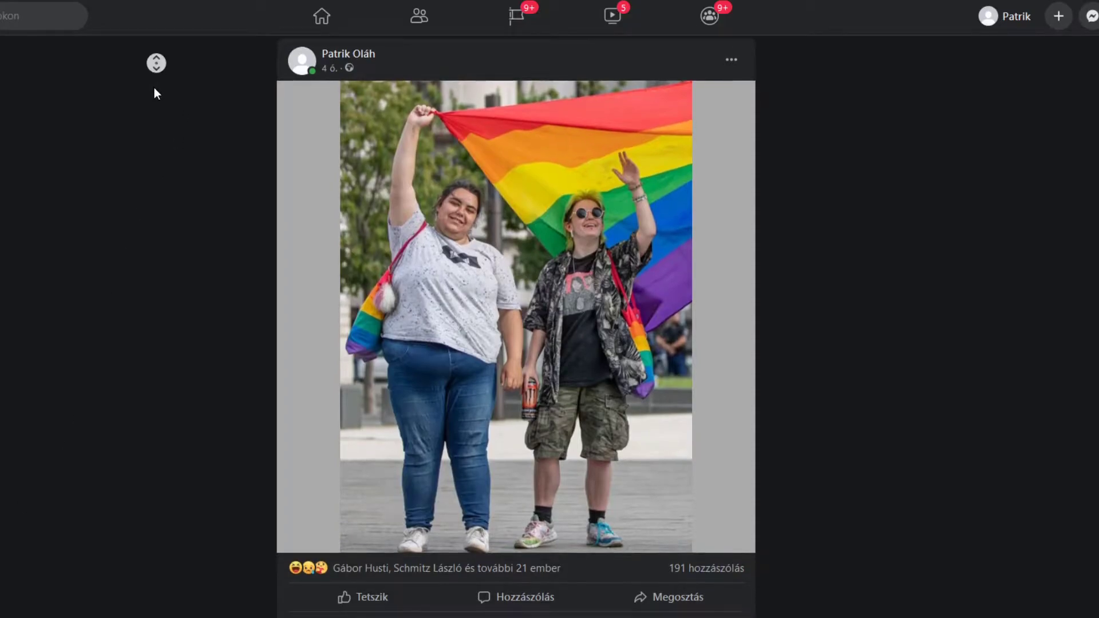
scroll("down", 3)
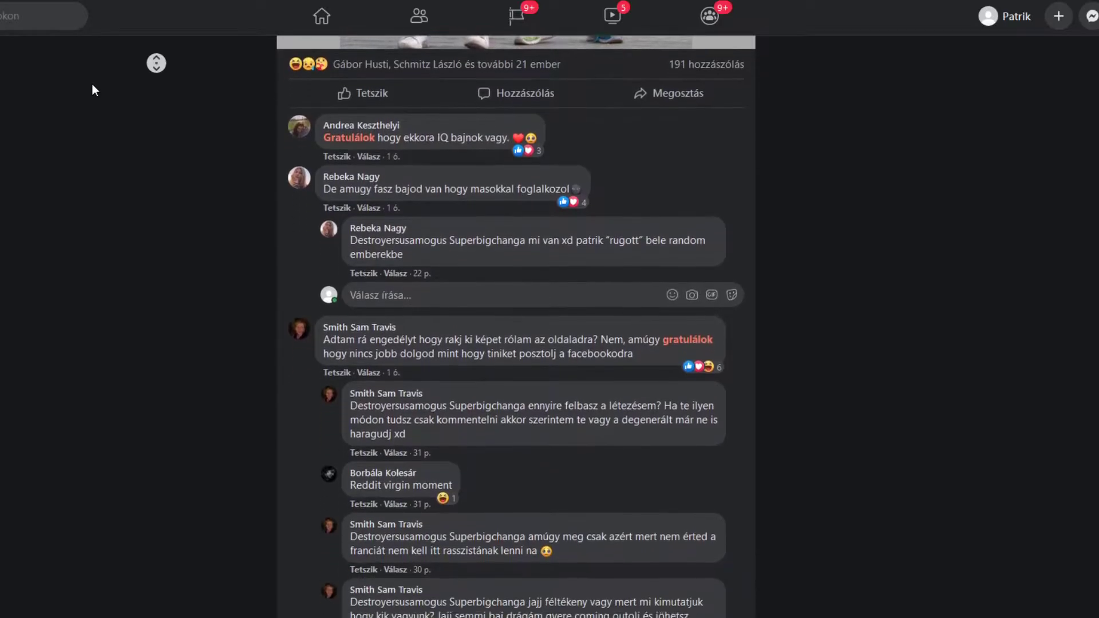
scroll("down", 3)
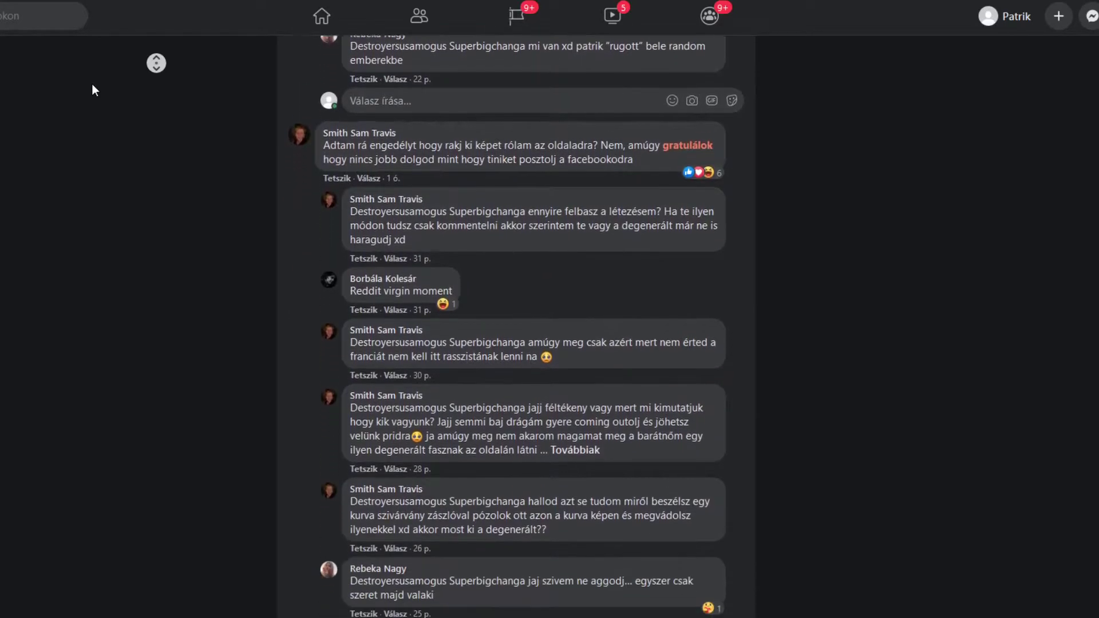
scroll("down", 3)
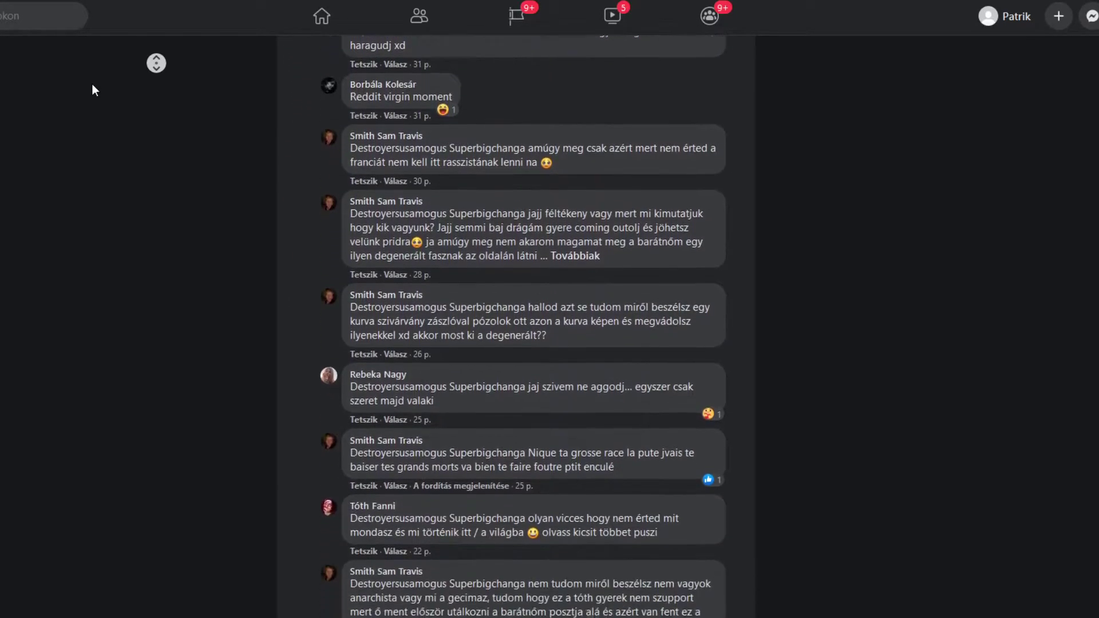
scroll("down", 3)
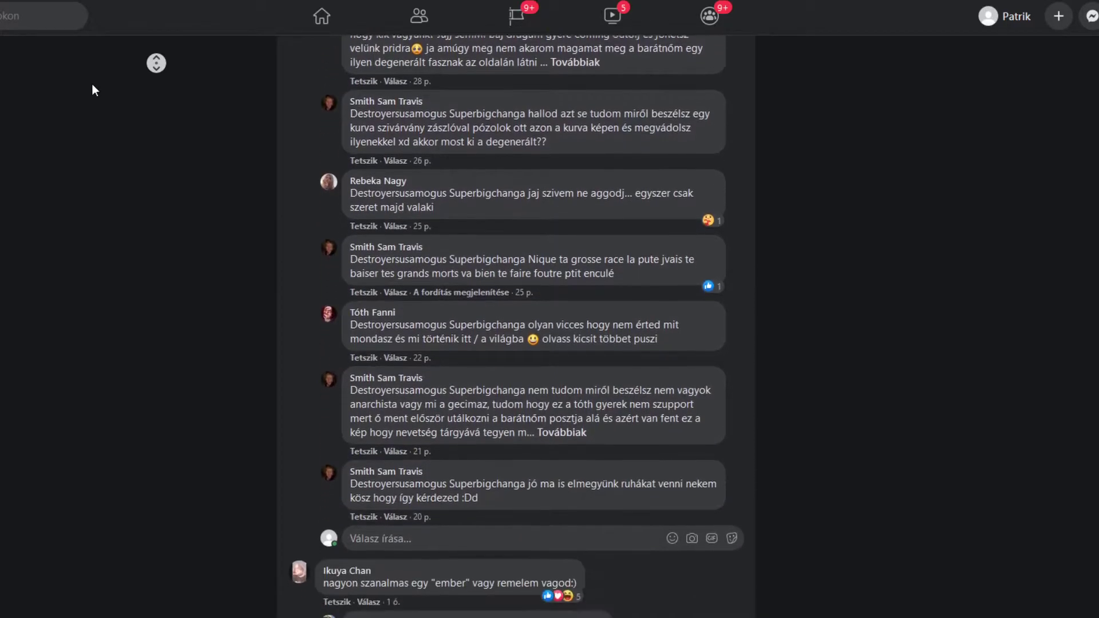
scroll("down", 3)
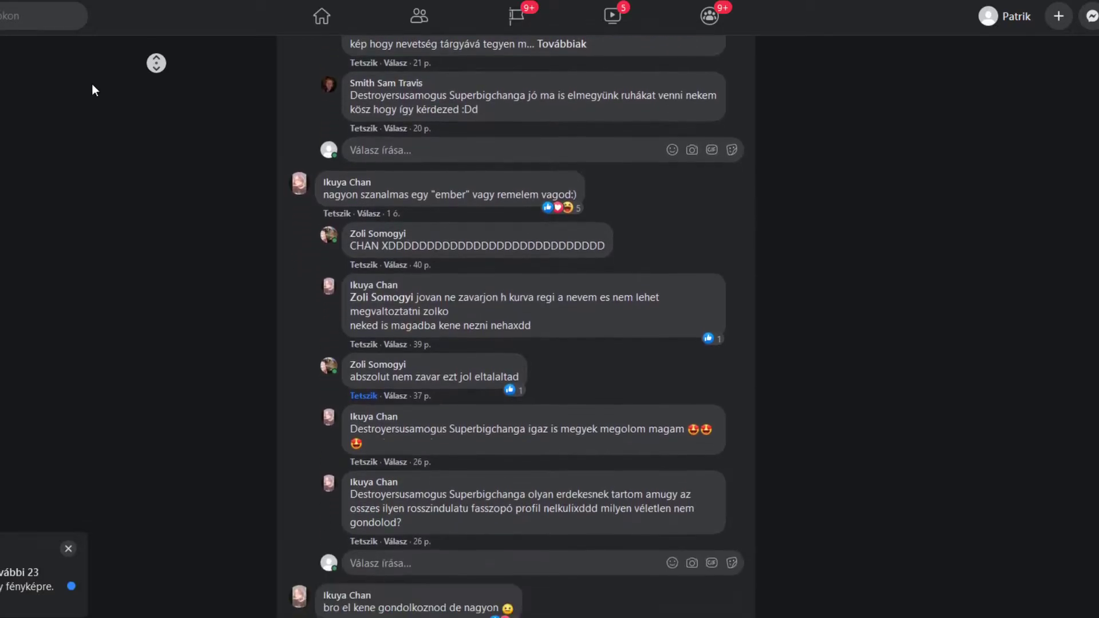
scroll("down", 3)
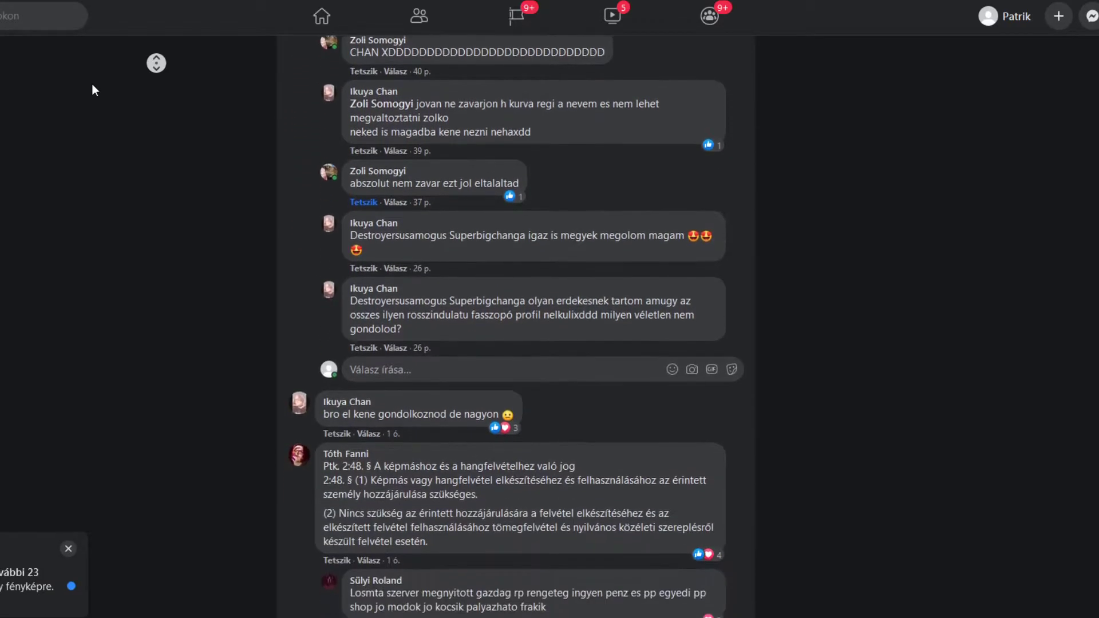
scroll("down", 3)
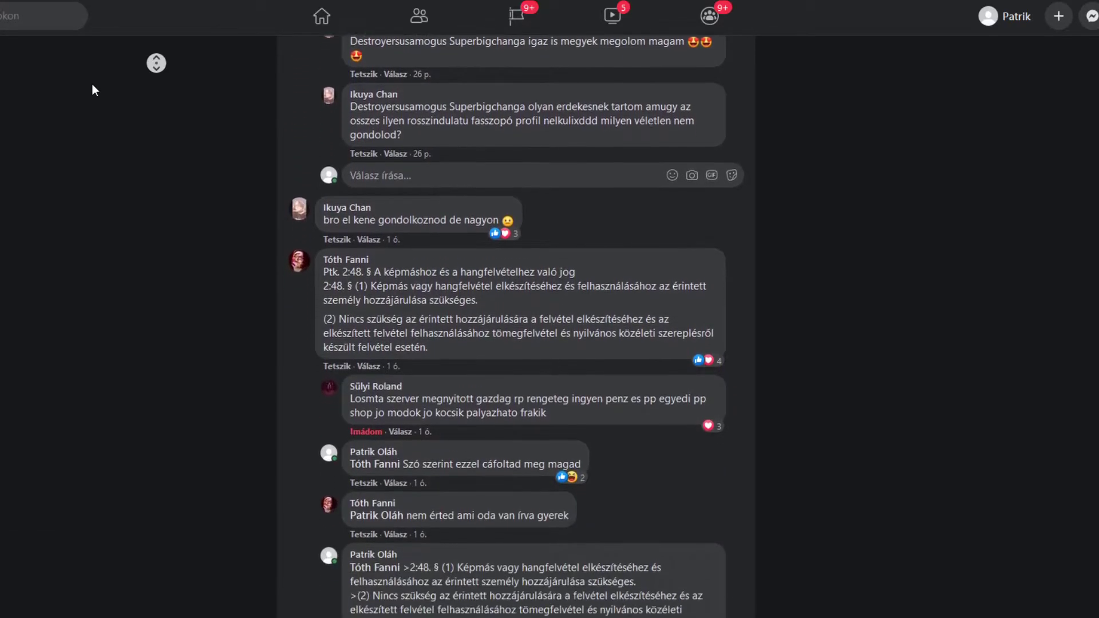
scroll("down", 3)
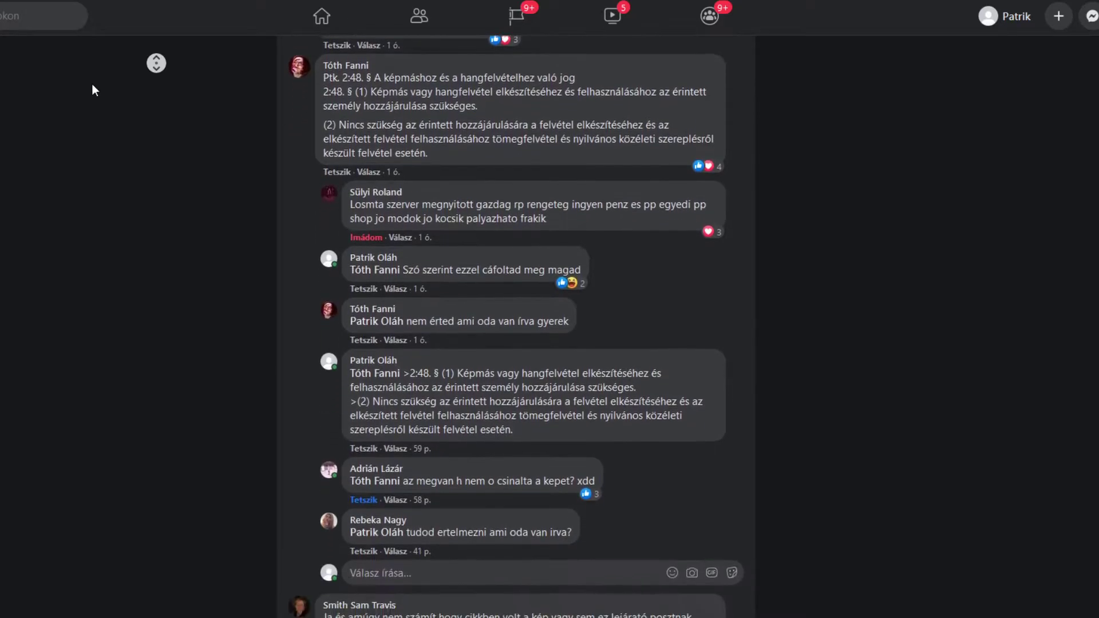
scroll("down", 3)
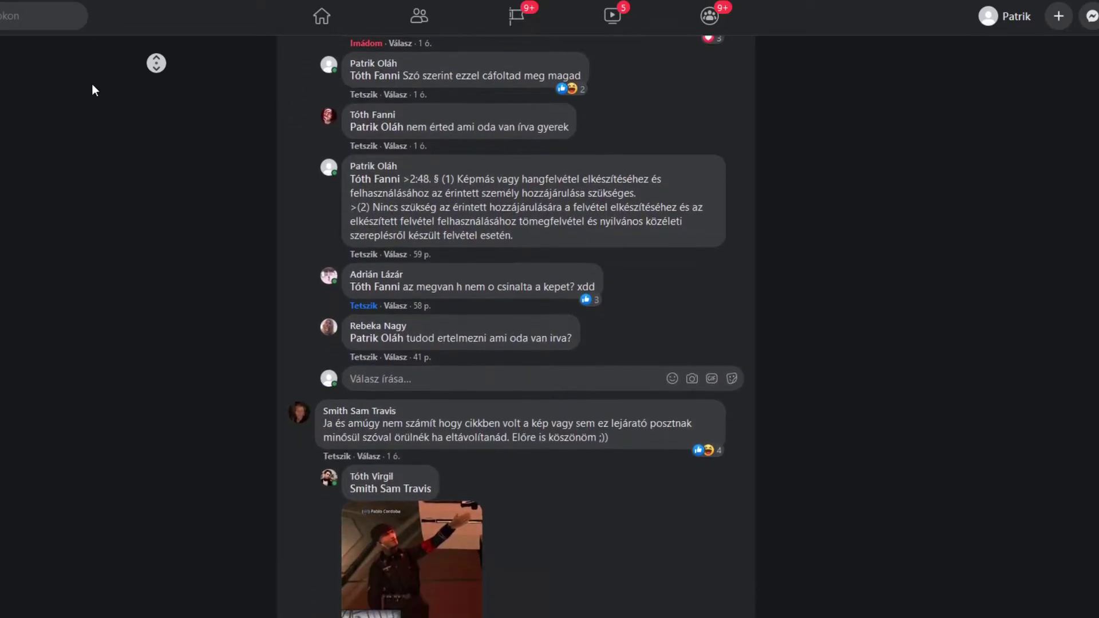
scroll("down", 3)
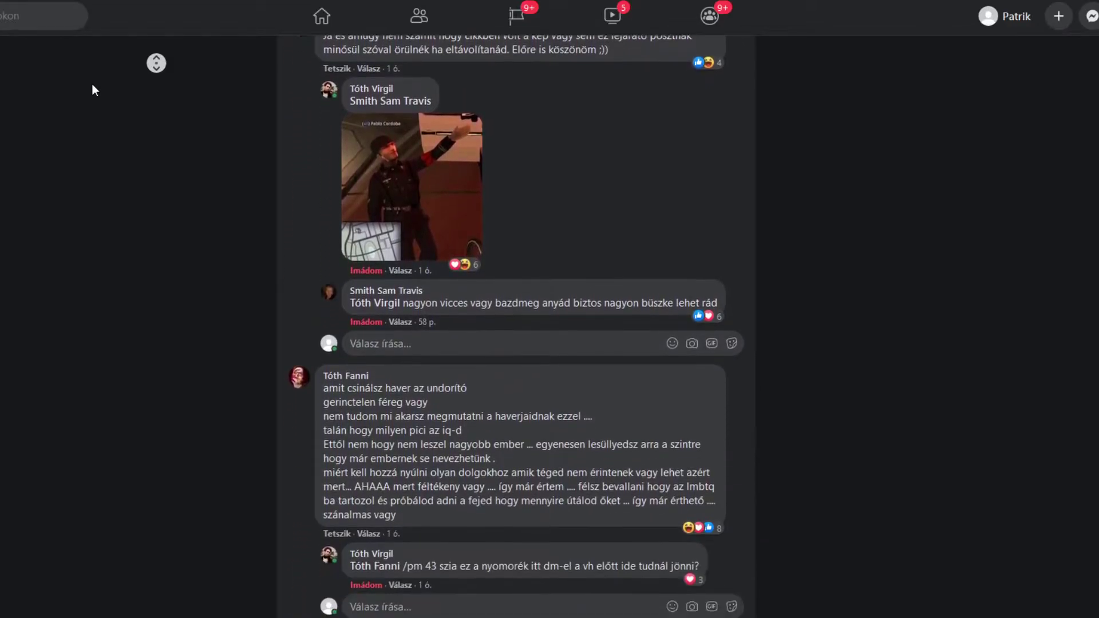
scroll("down", 3)
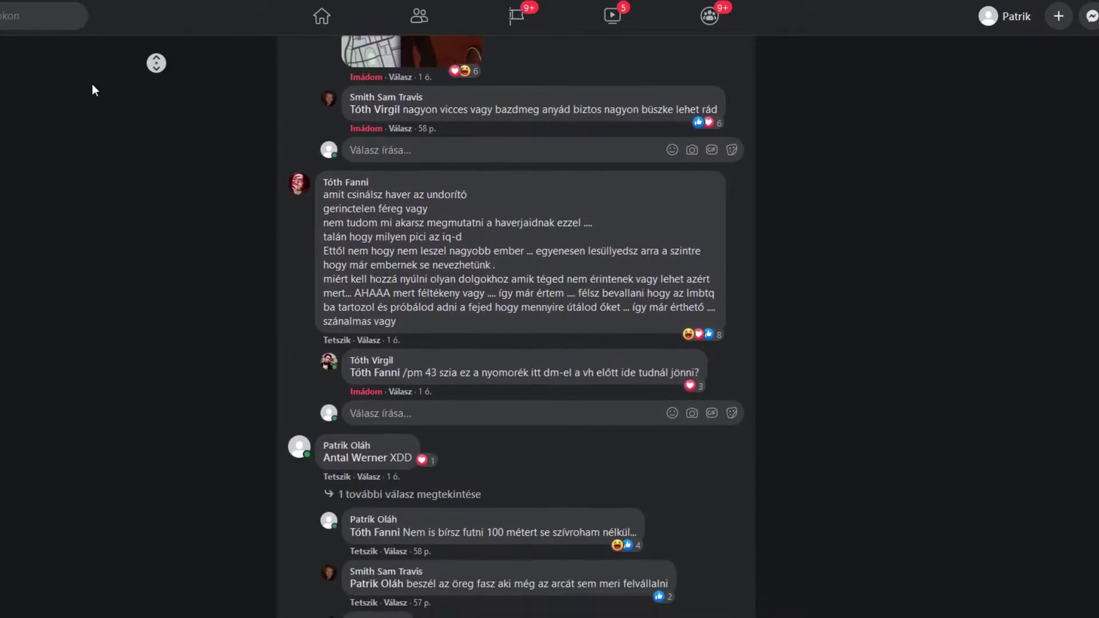
scroll("down", 3)
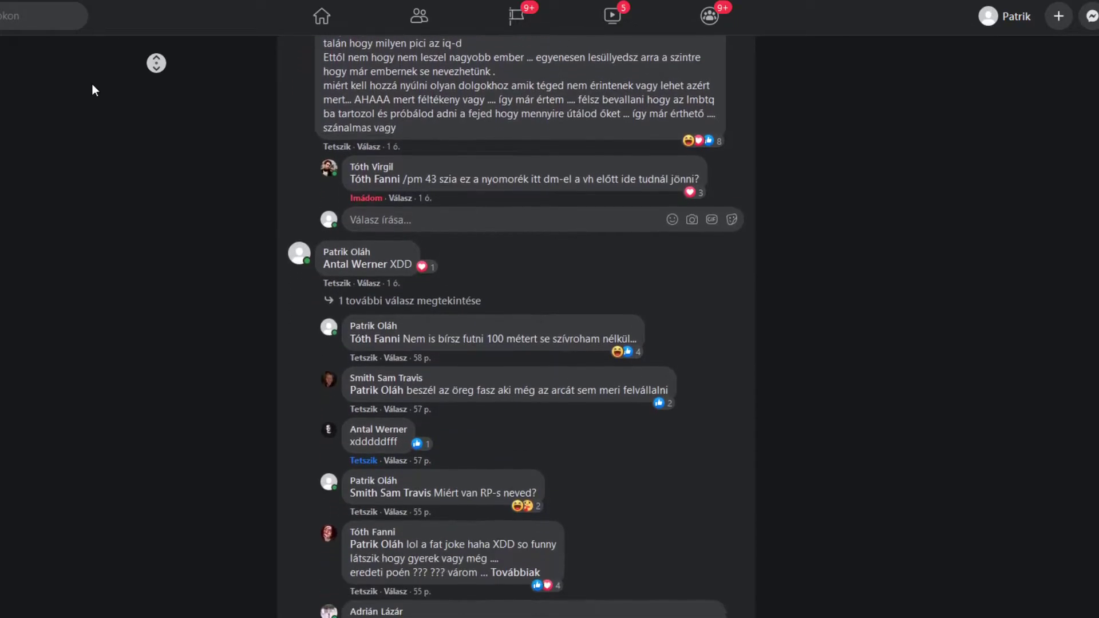
scroll("down", 3)
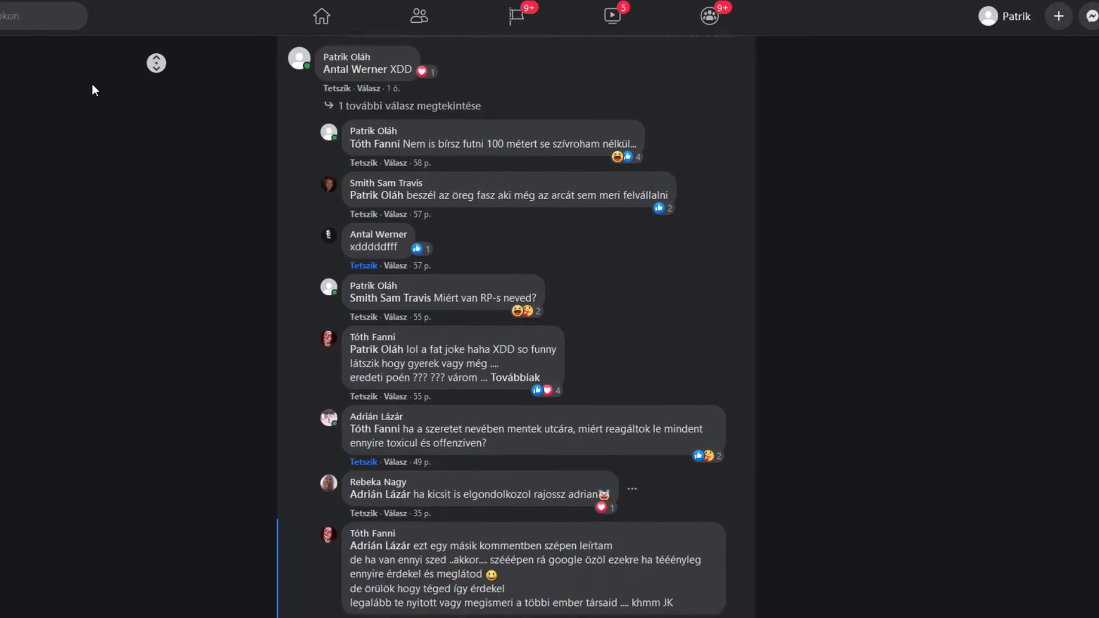
scroll("down", 3)
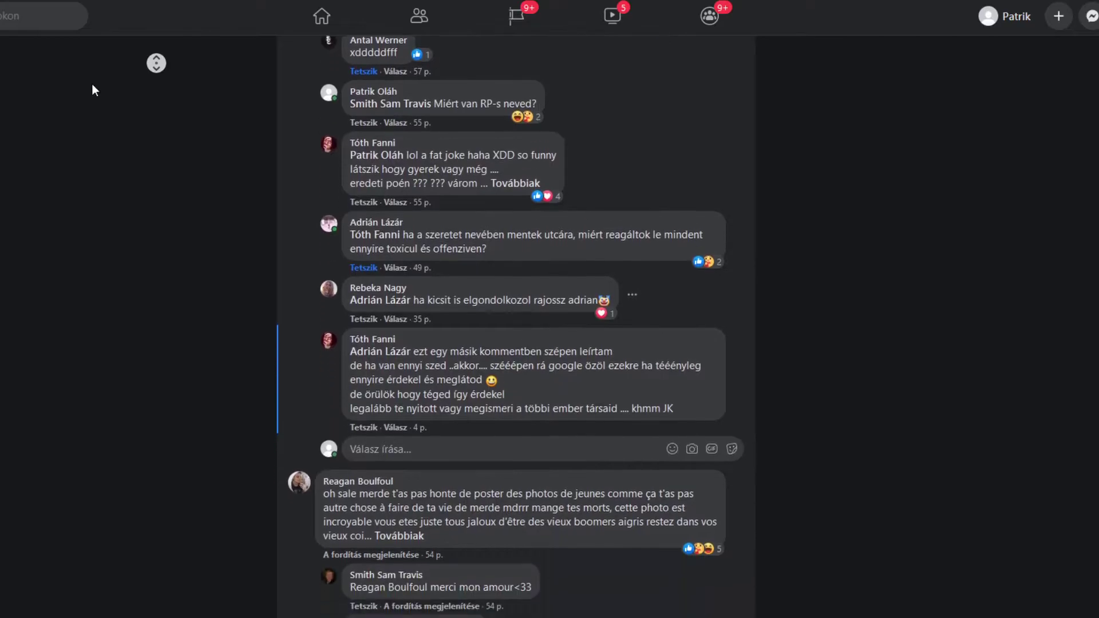
scroll("down", 3)
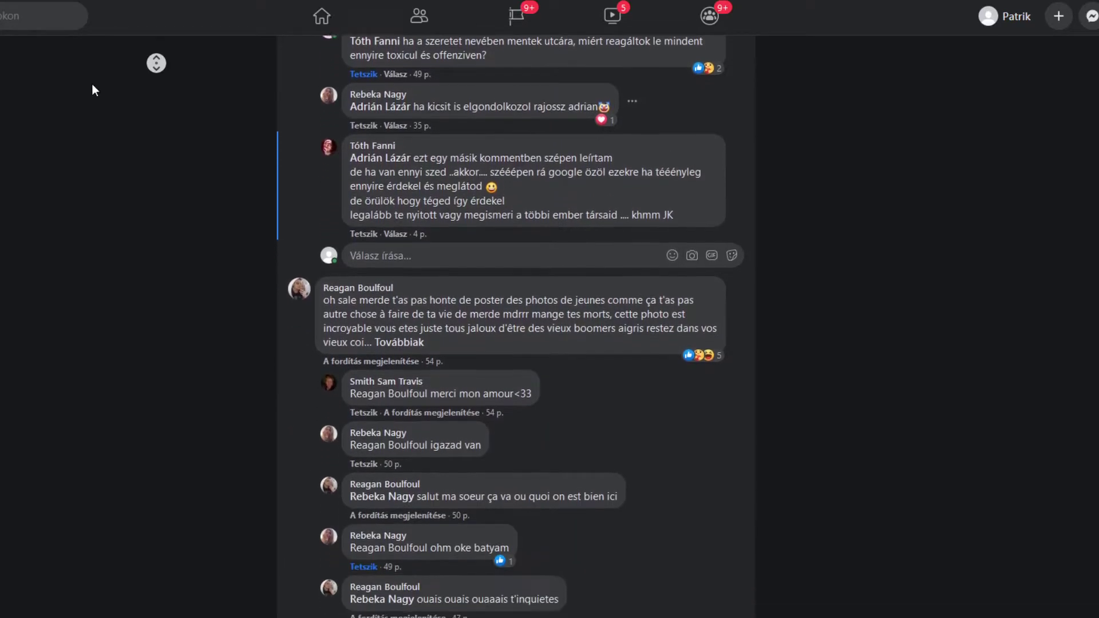
scroll("down", 3)
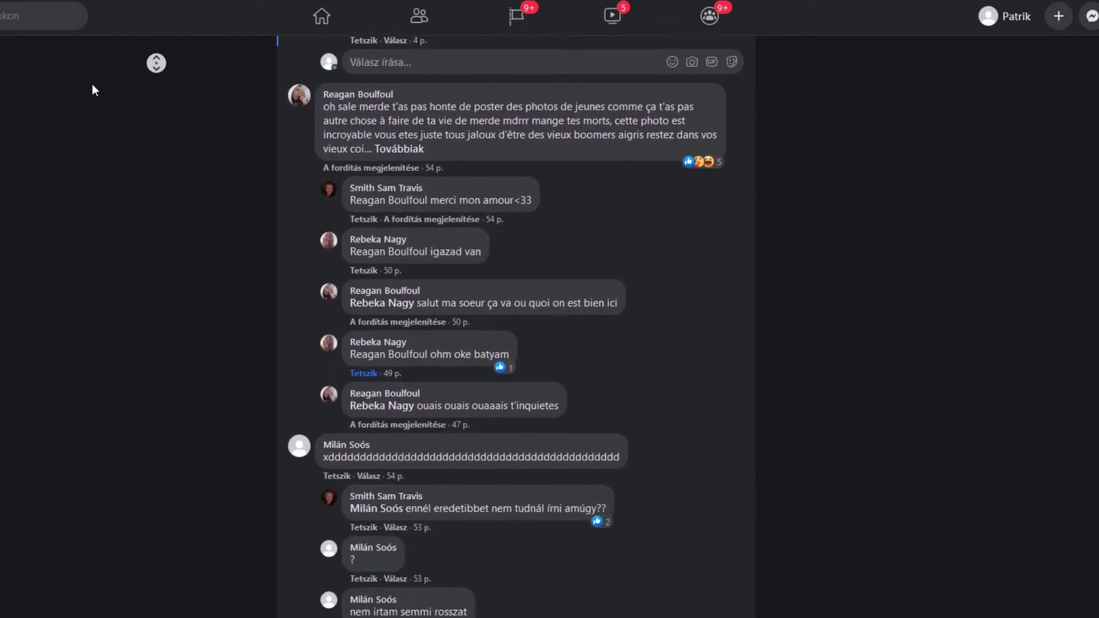
scroll("down", 3)
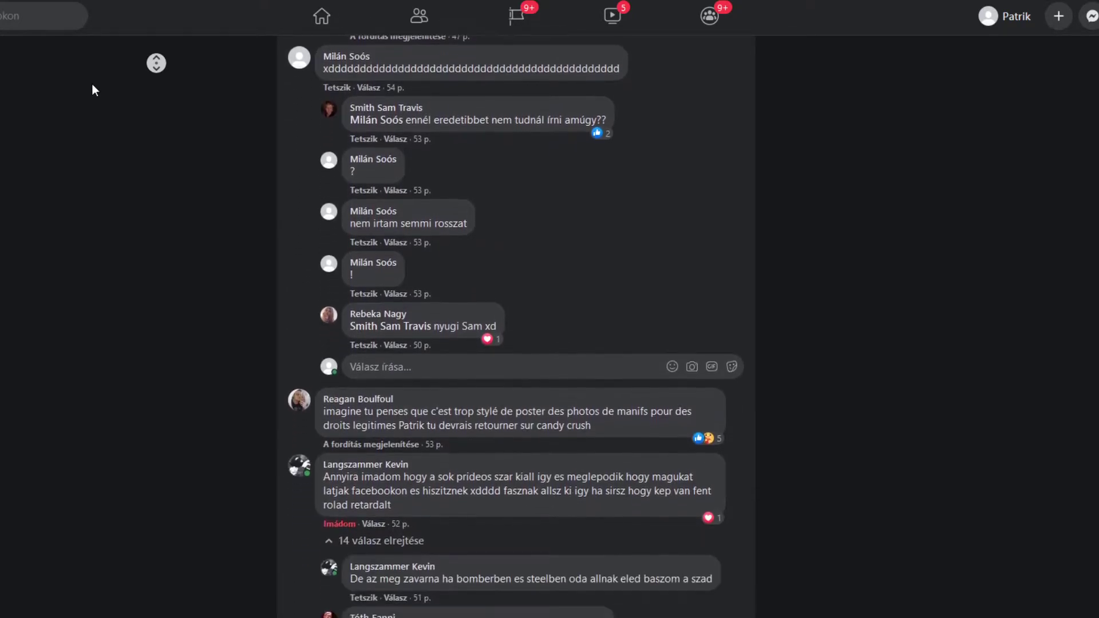
scroll("down", 3)
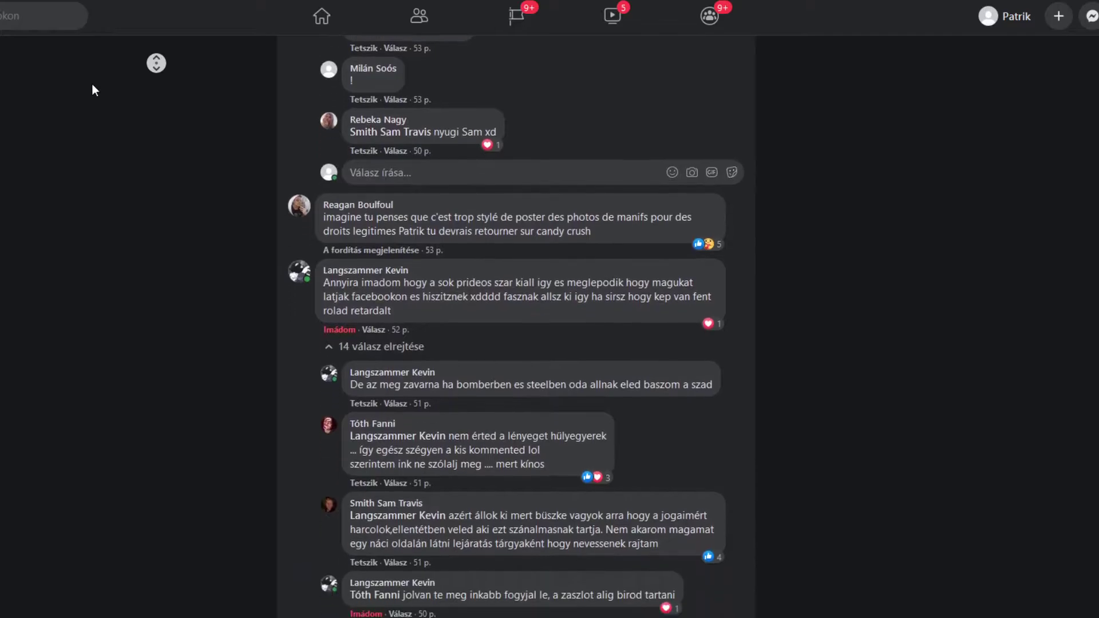
scroll("down", 3)
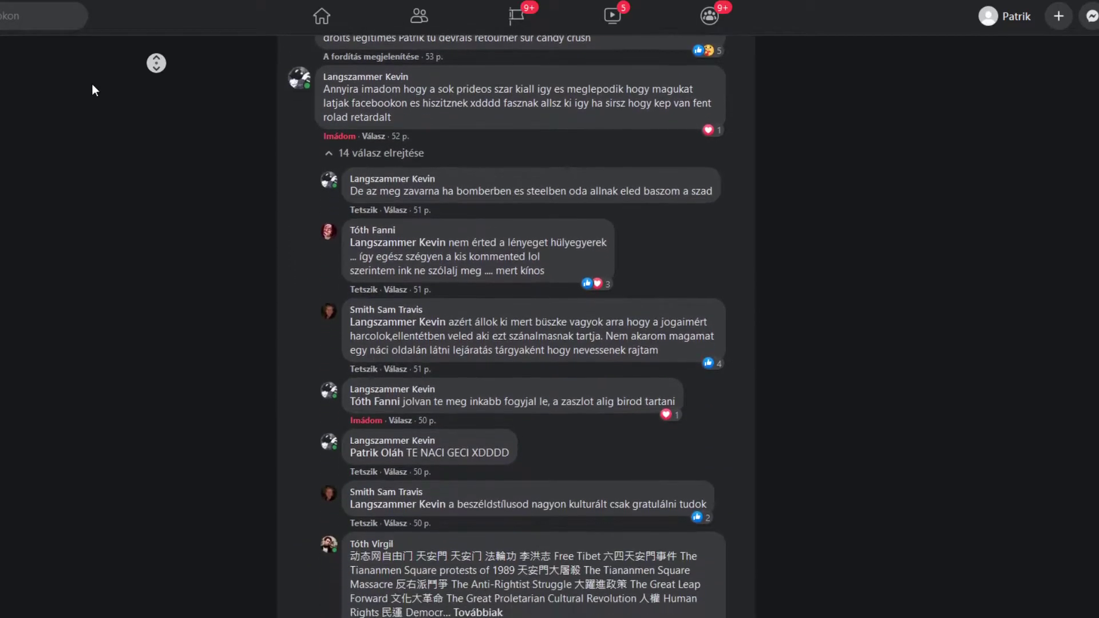
scroll("down", 3)
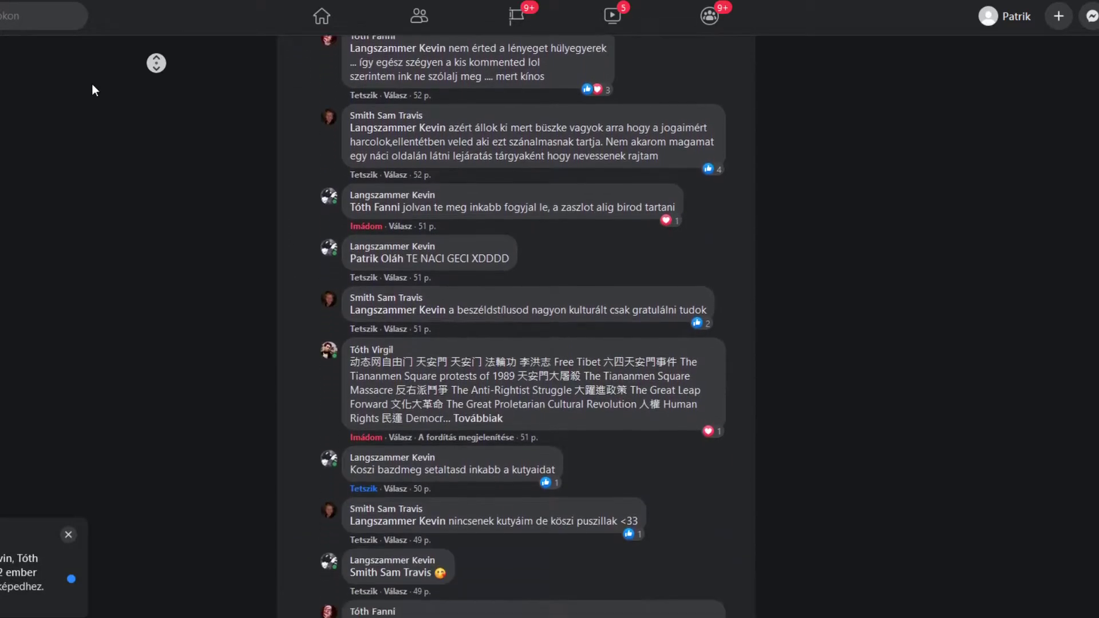
scroll("down", 3)
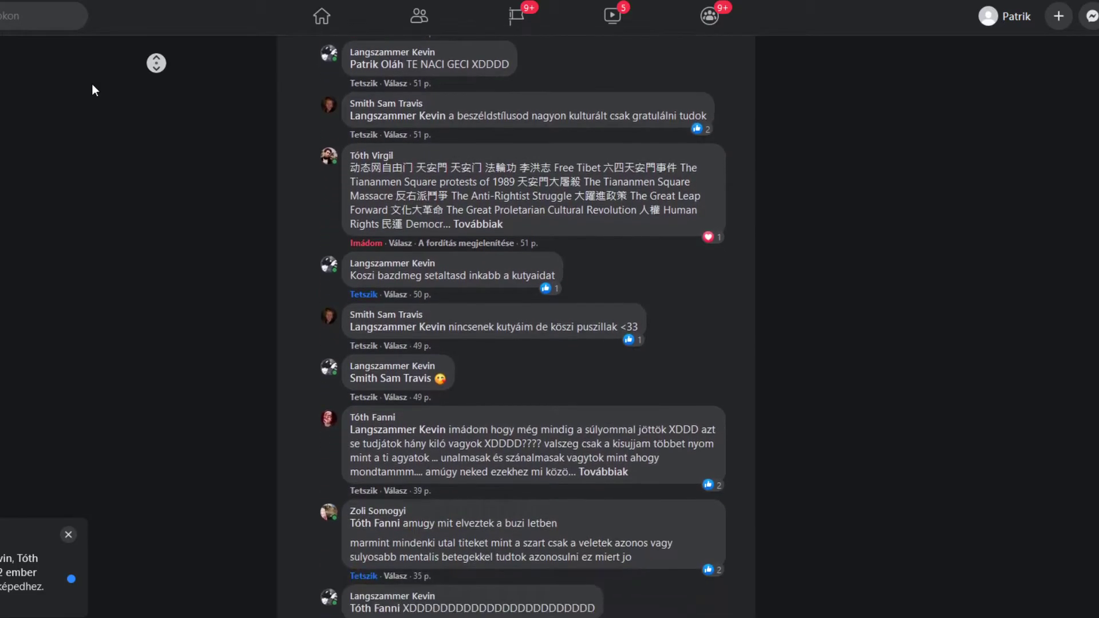
scroll("down", 3)
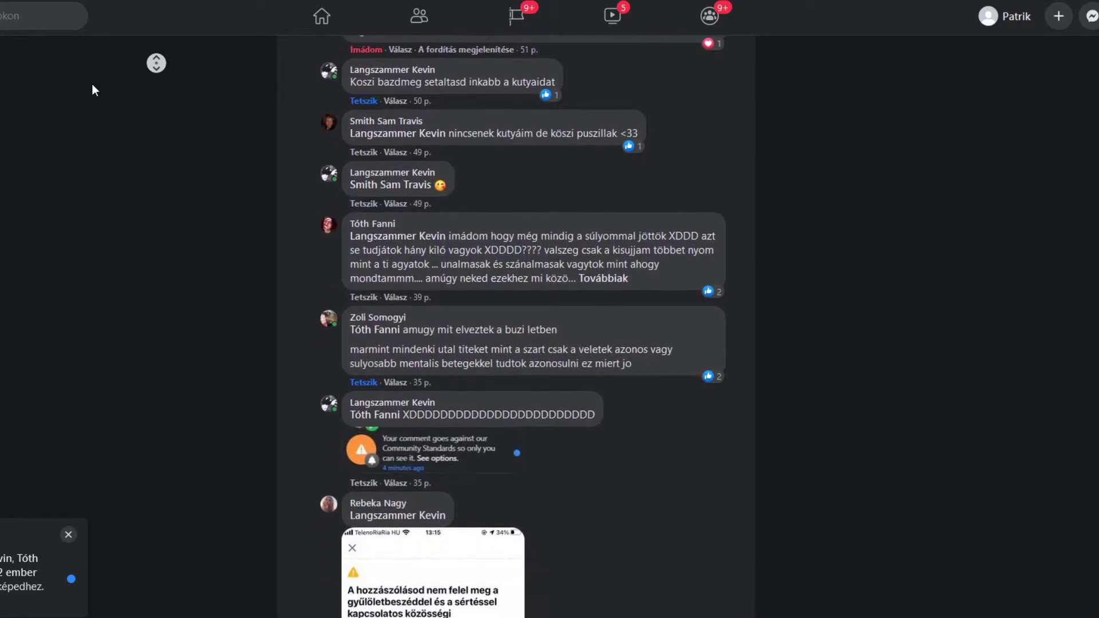
scroll("down", 3)
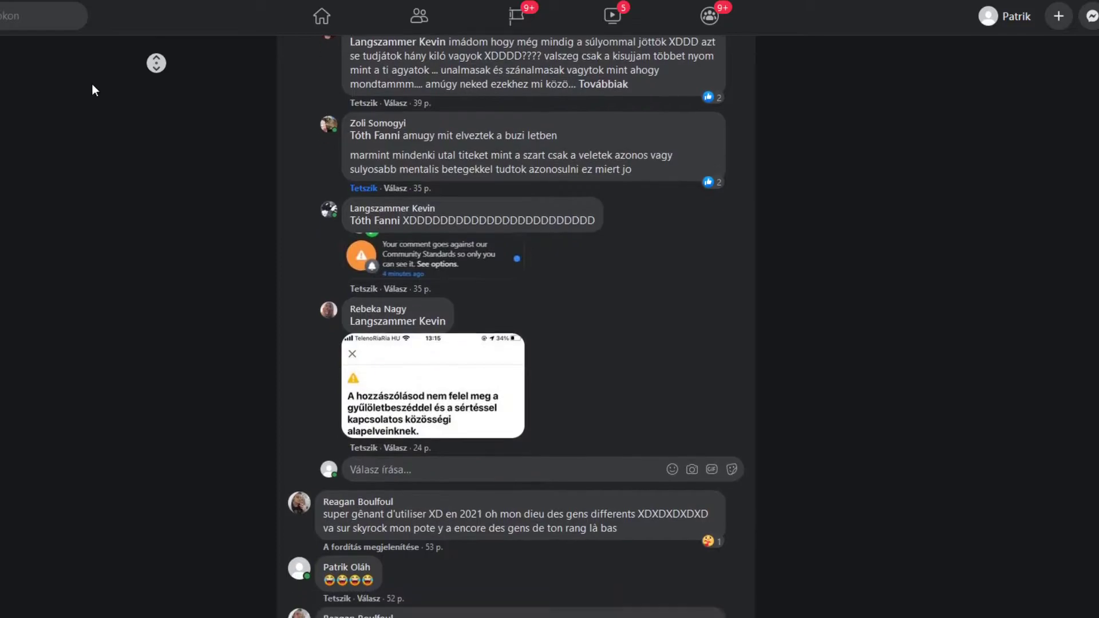
scroll("down", 3)
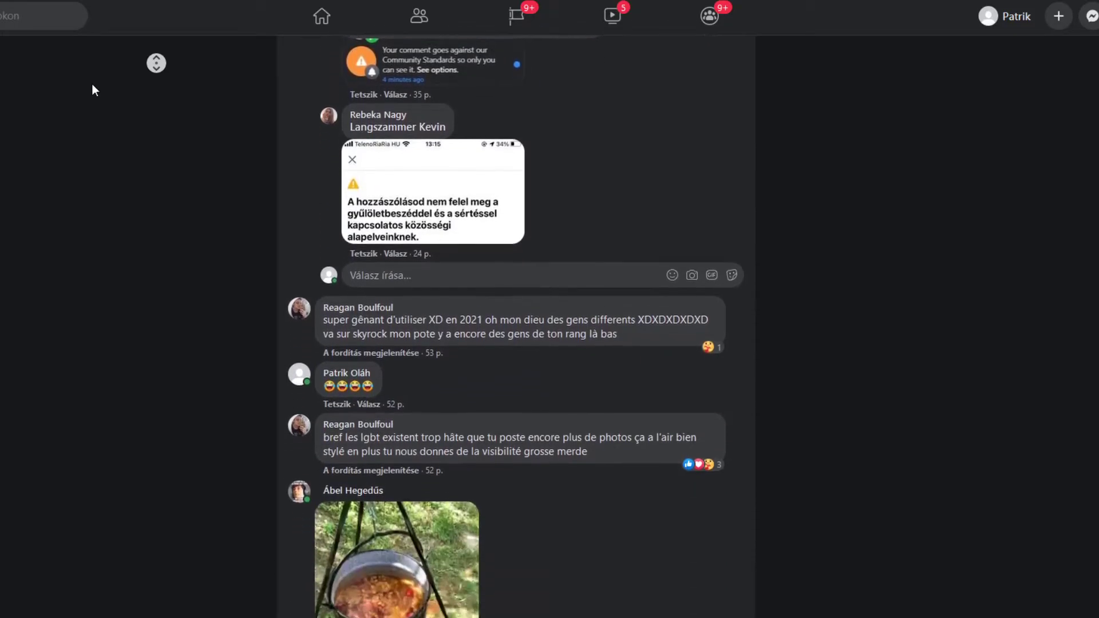
scroll("down", 3)
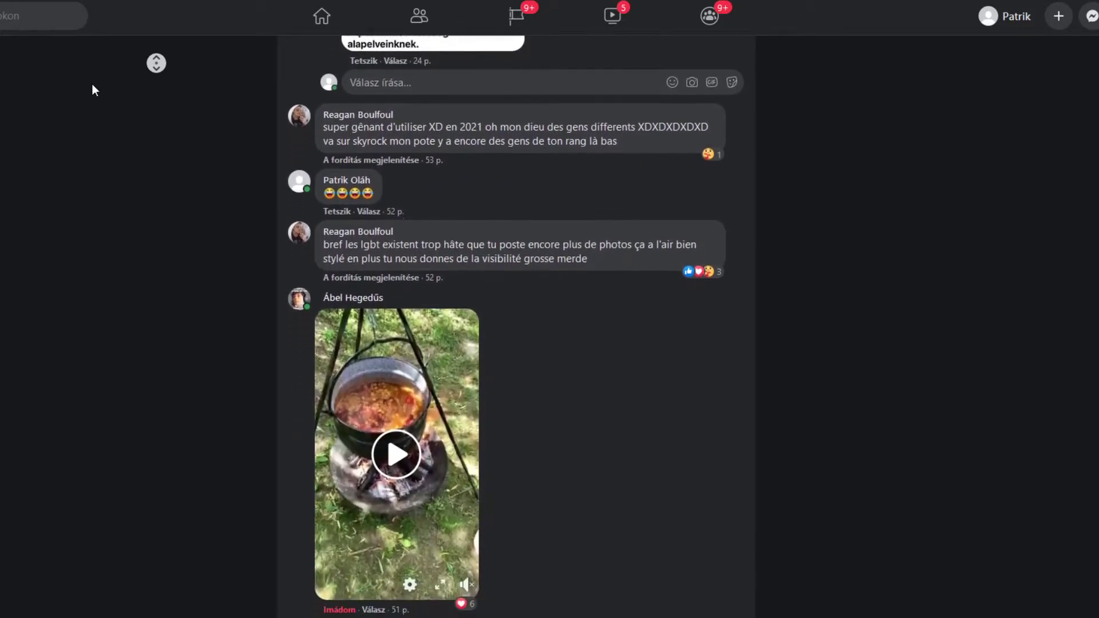
scroll("down", 3)
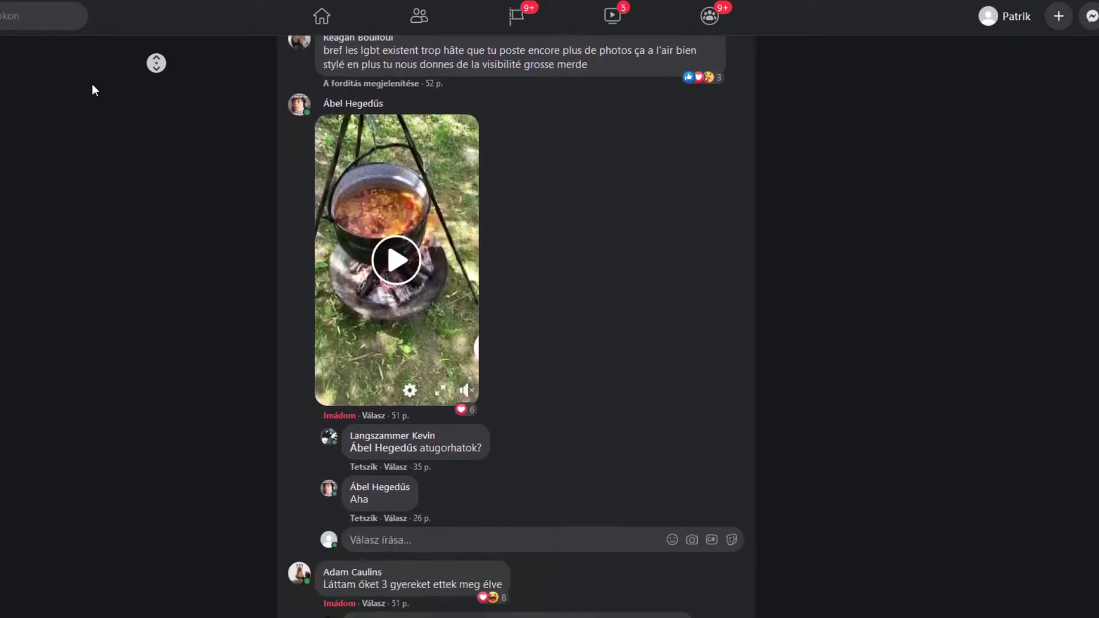
scroll("down", 3)
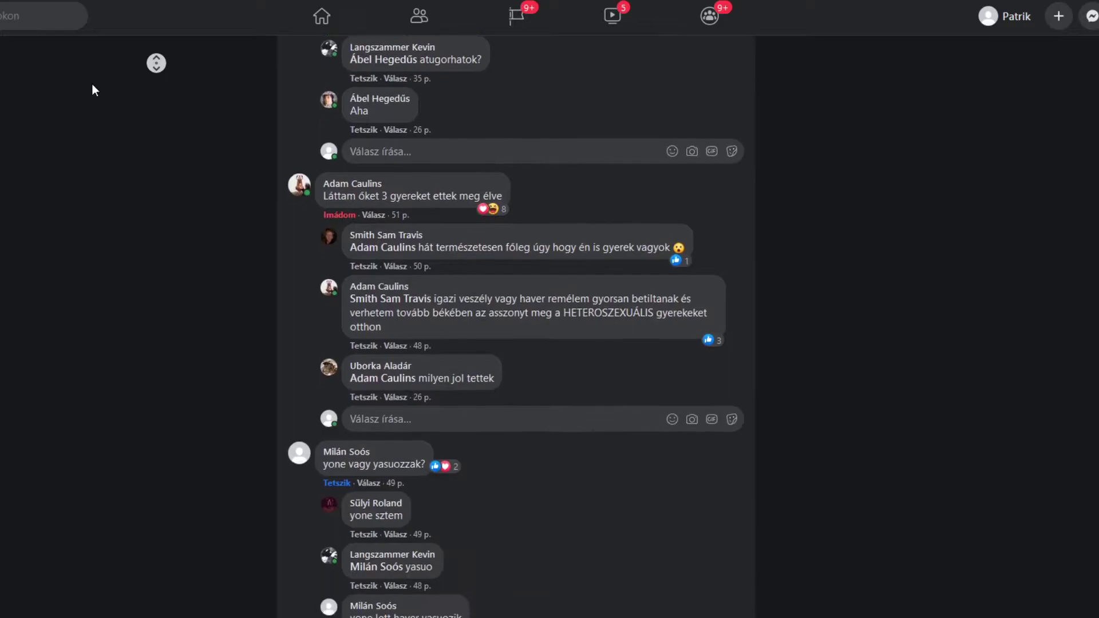
scroll("down", 3)
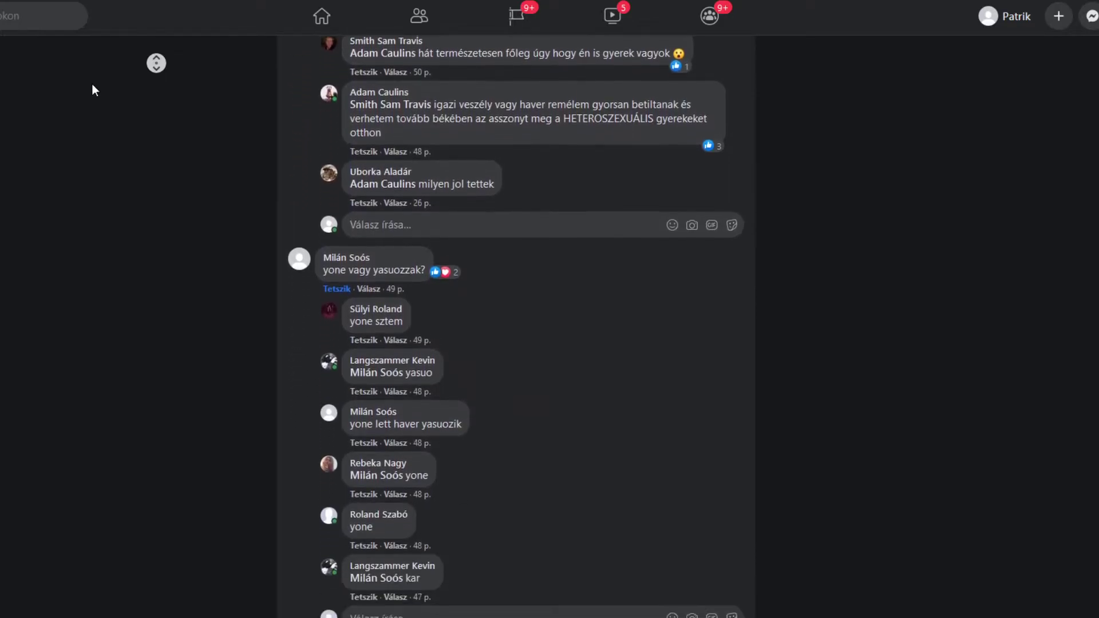
scroll("down", 3)
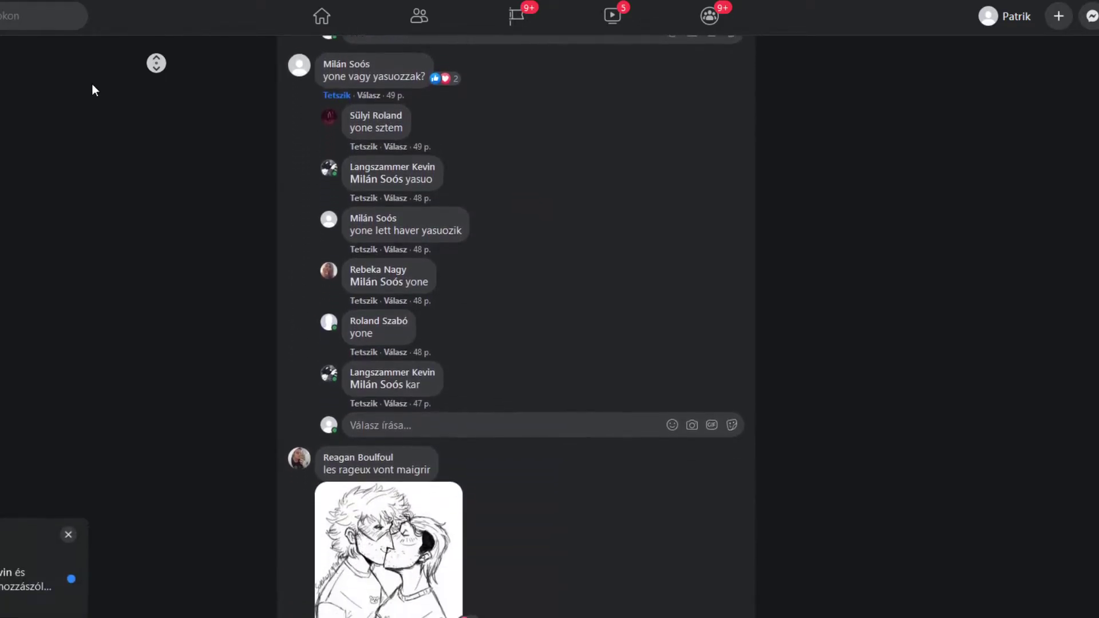
scroll("down", 3)
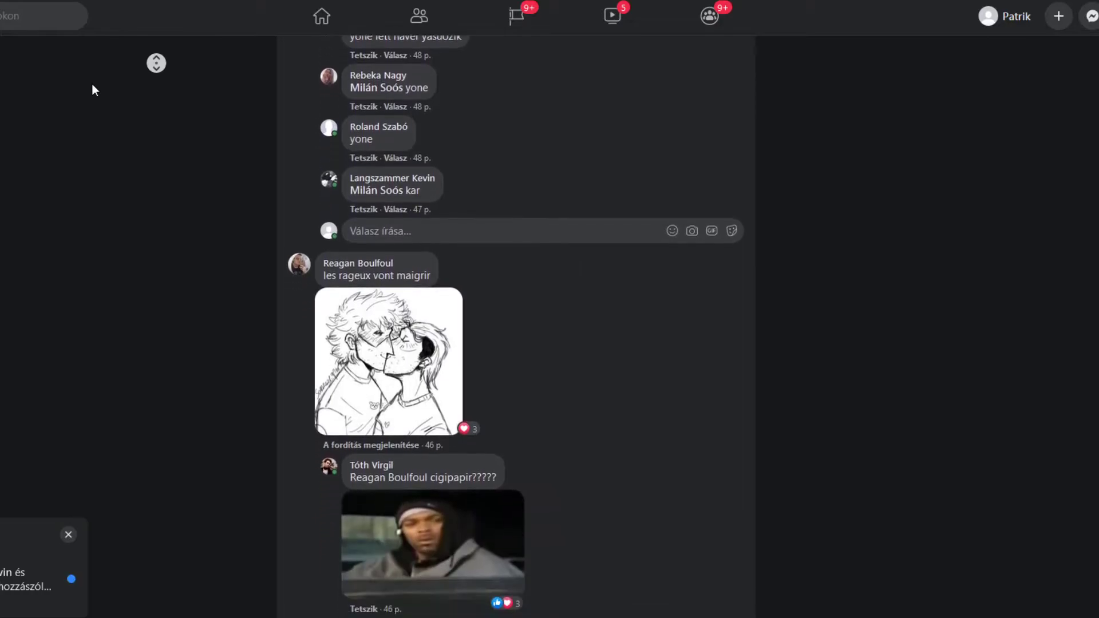
scroll("down", 3)
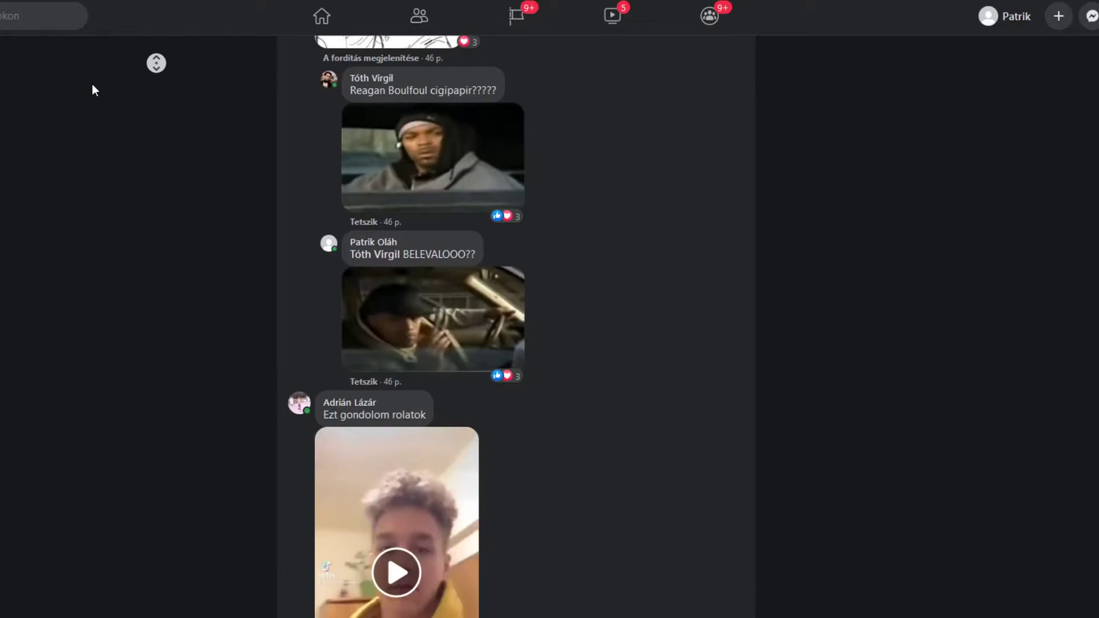
scroll("down", 3)
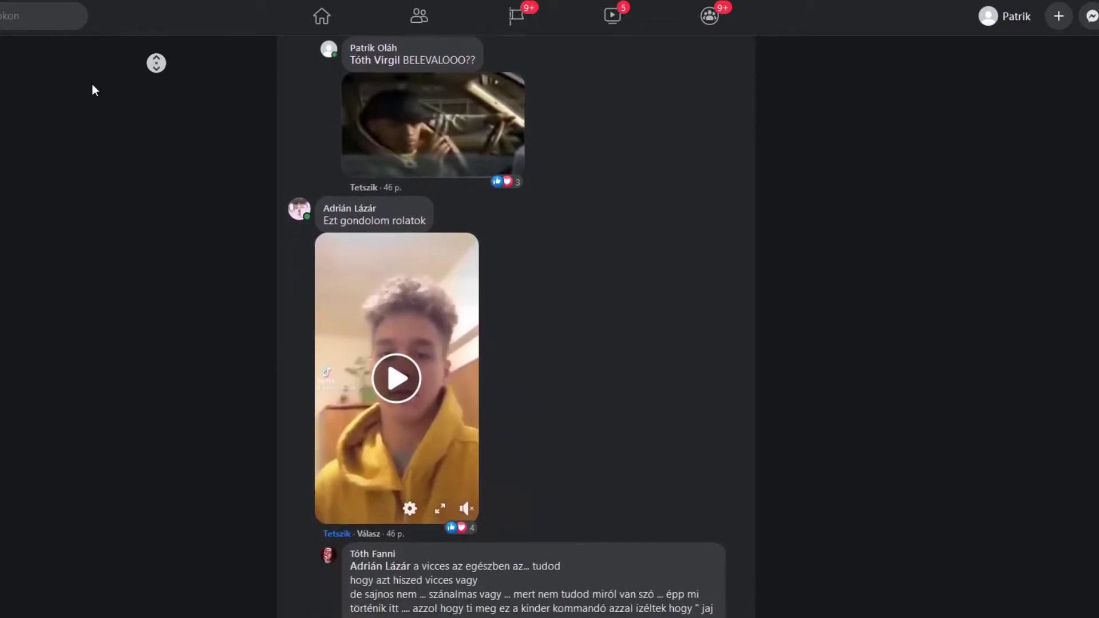
scroll("down", 3)
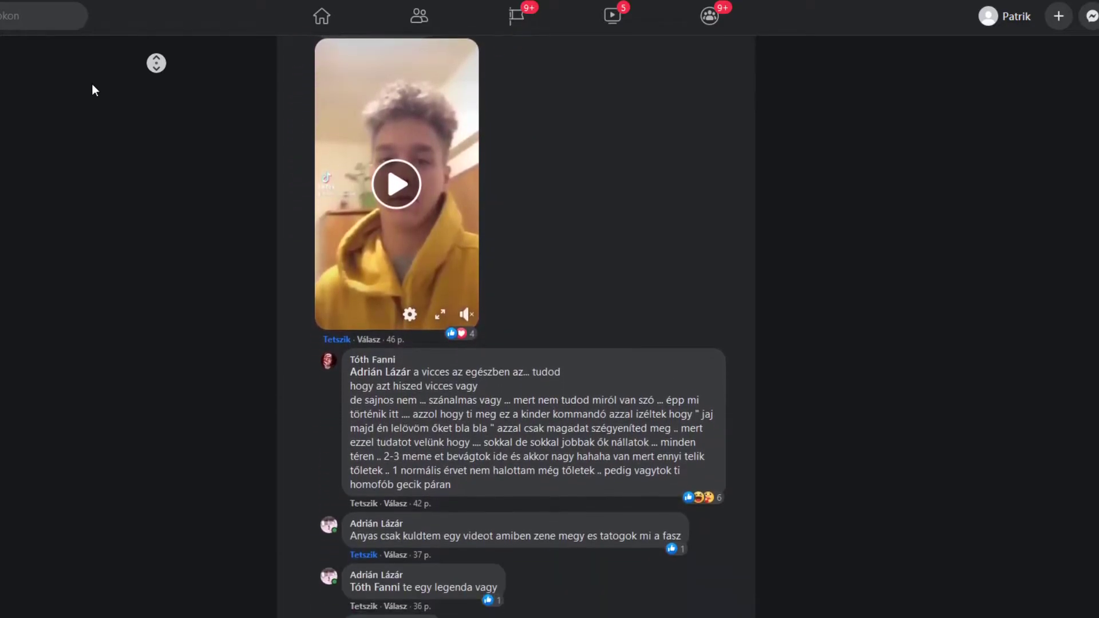
scroll("down", 3)
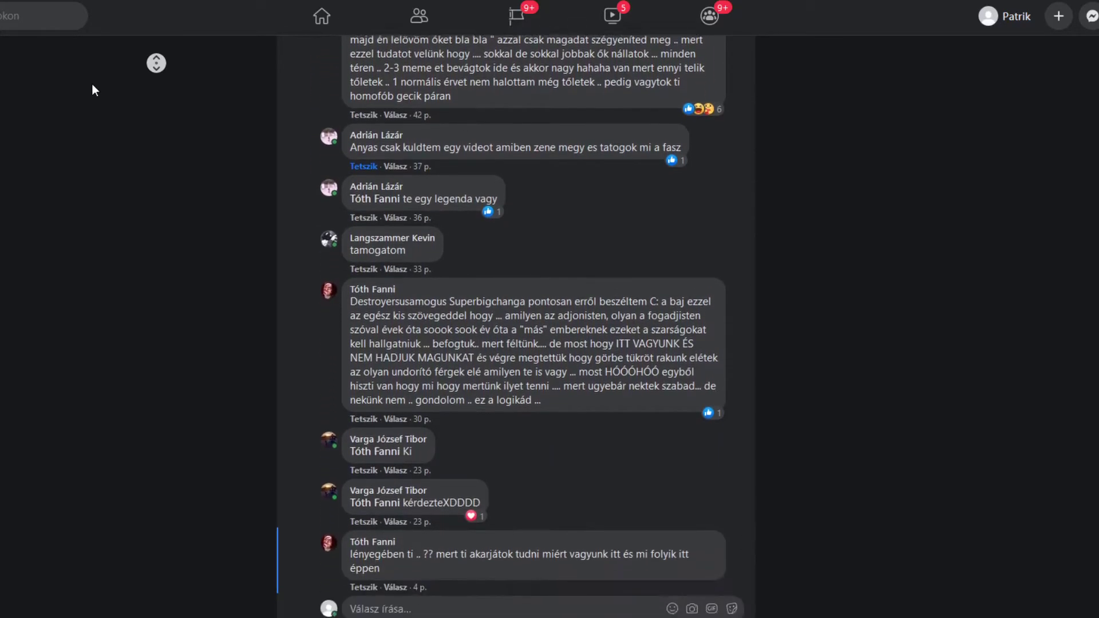
scroll("down", 3)
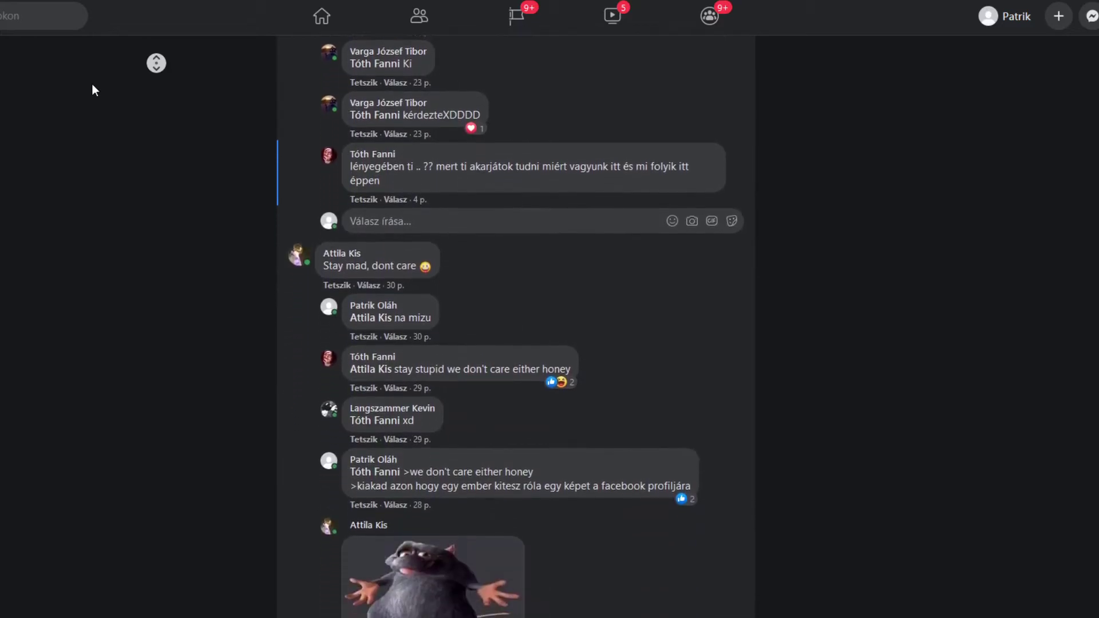
scroll("down", 3)
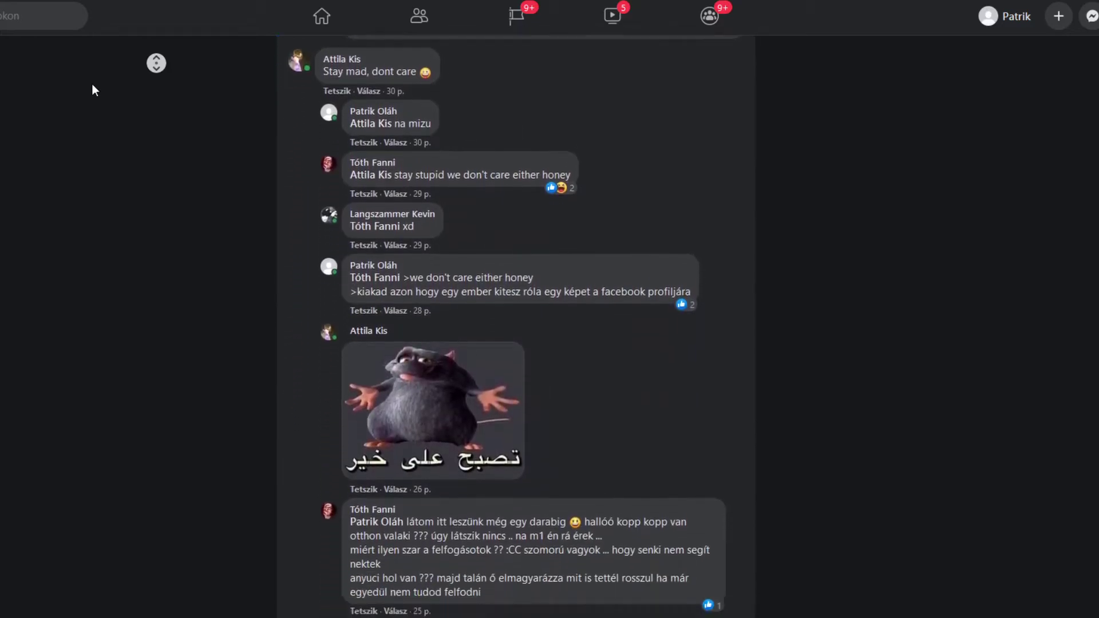
scroll("down", 3)
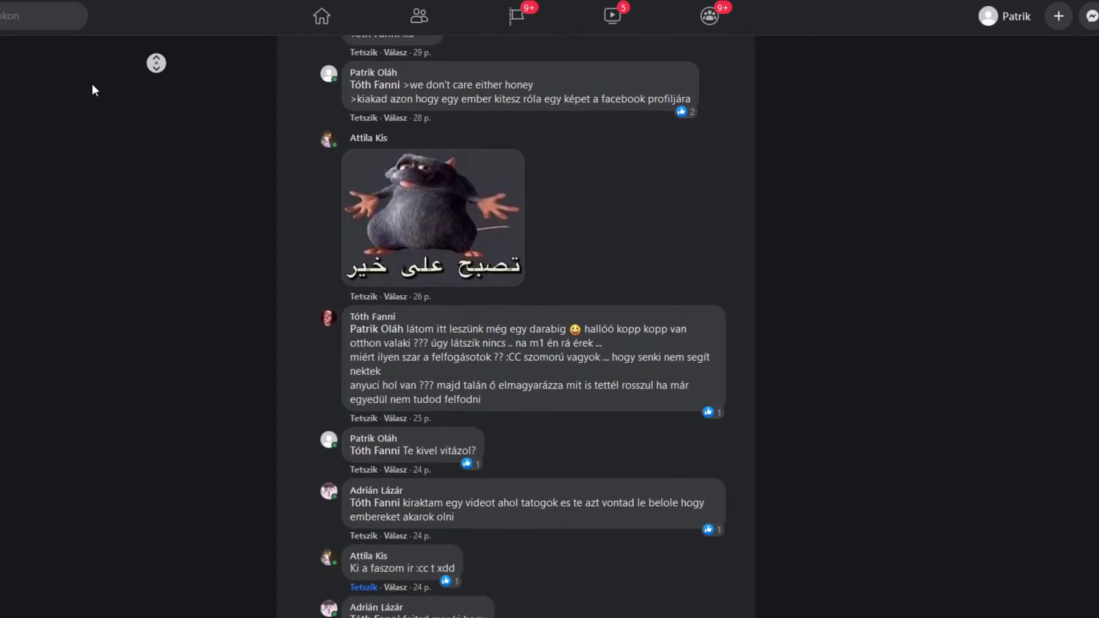
scroll("down", 3)
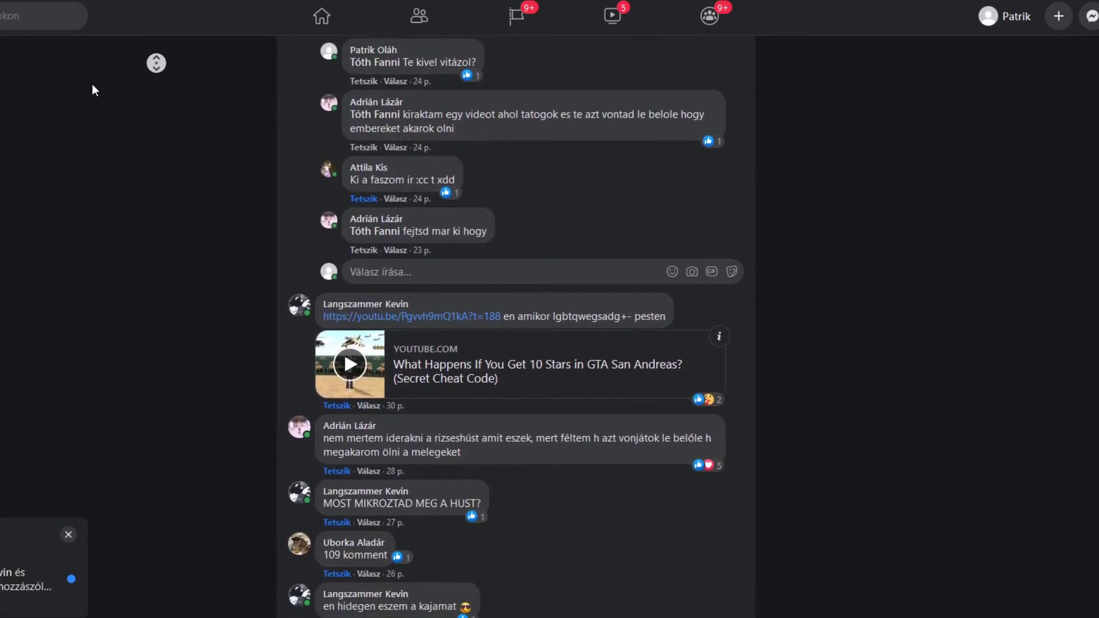
scroll("down", 3)
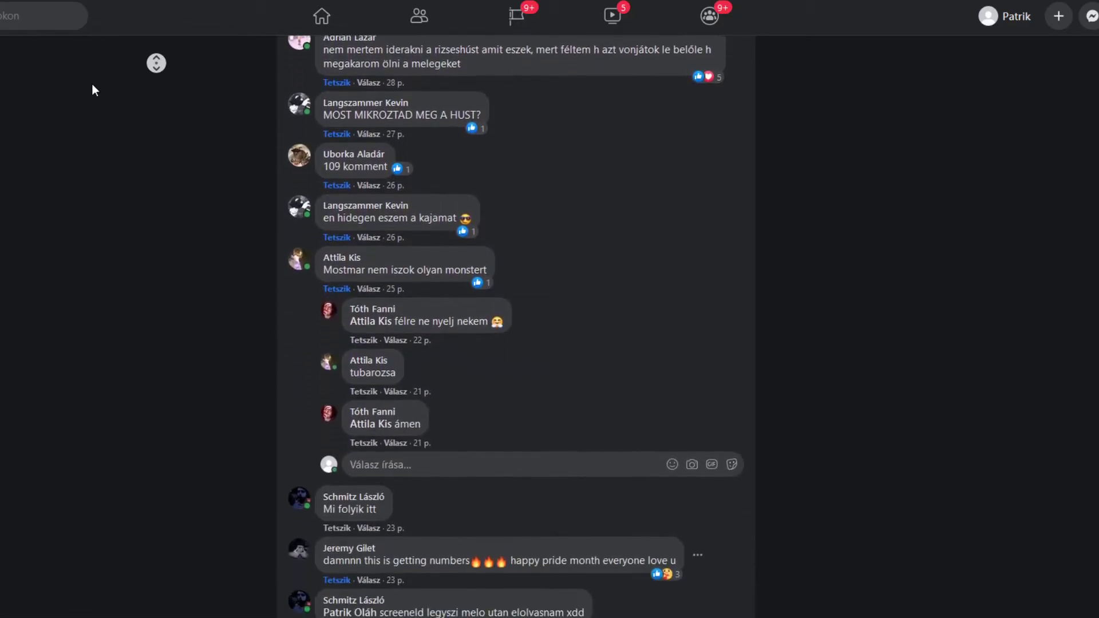
scroll("down", 3)
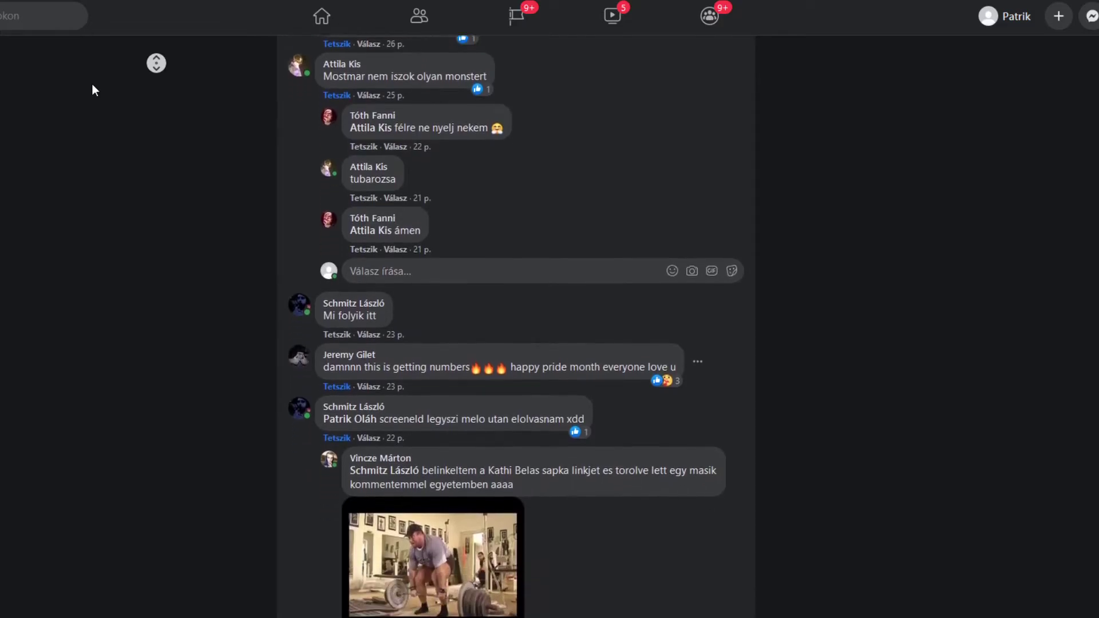
scroll("down", 3)
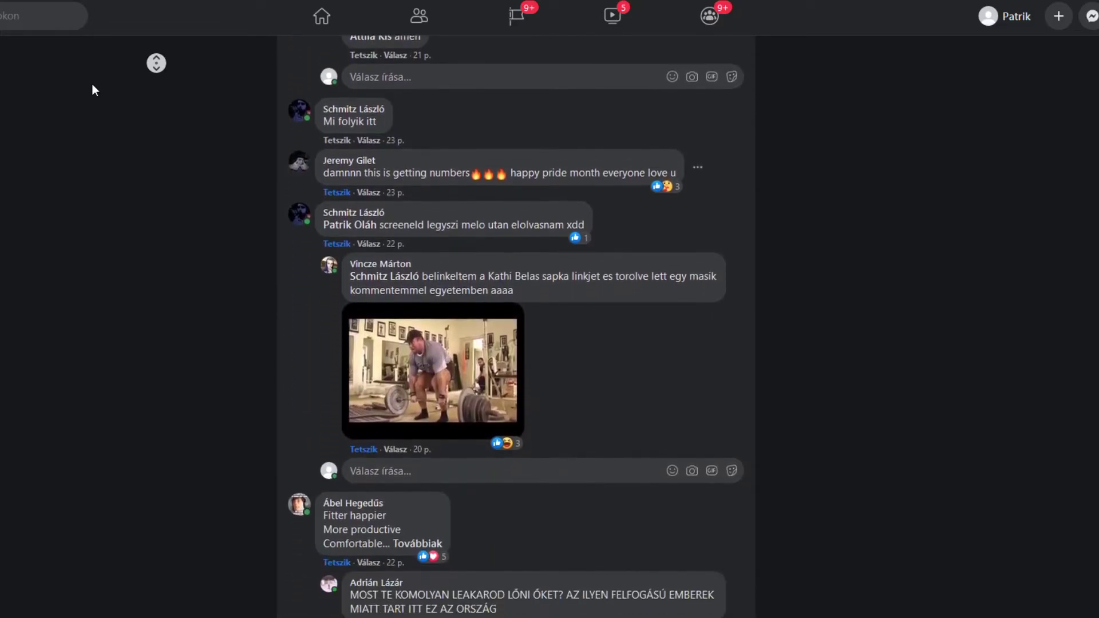
scroll("down", 3)
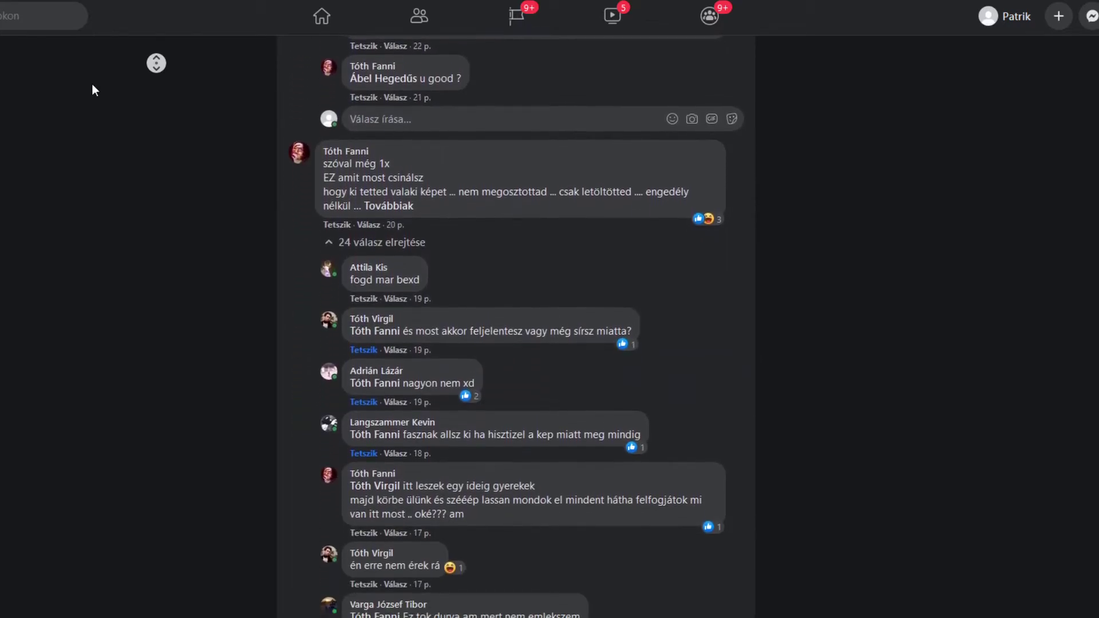
scroll("down", 3)
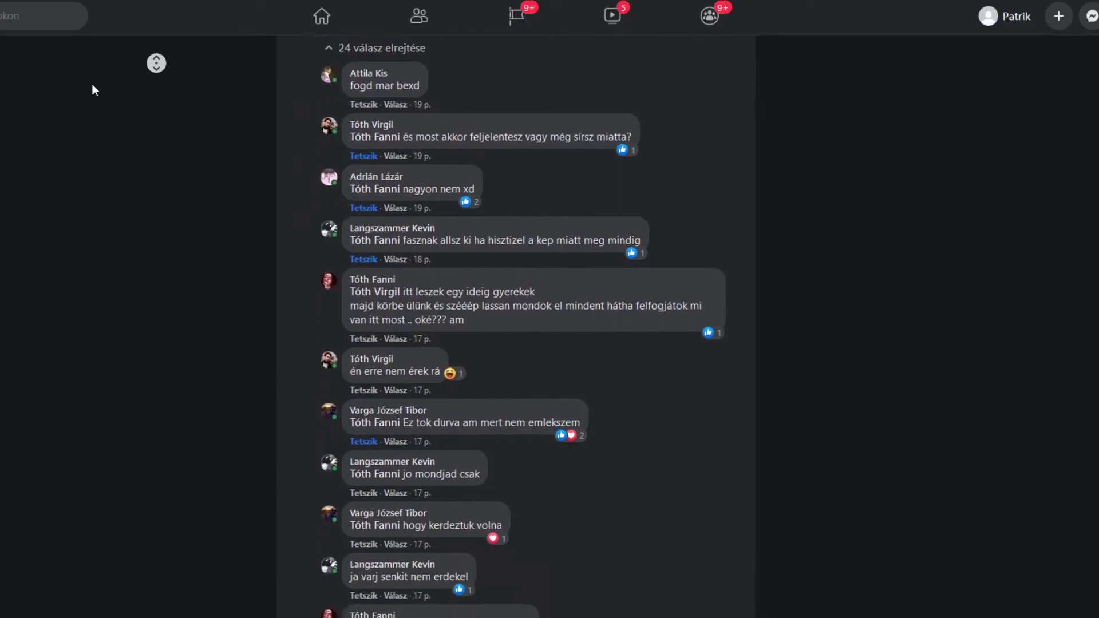
scroll("down", 3)
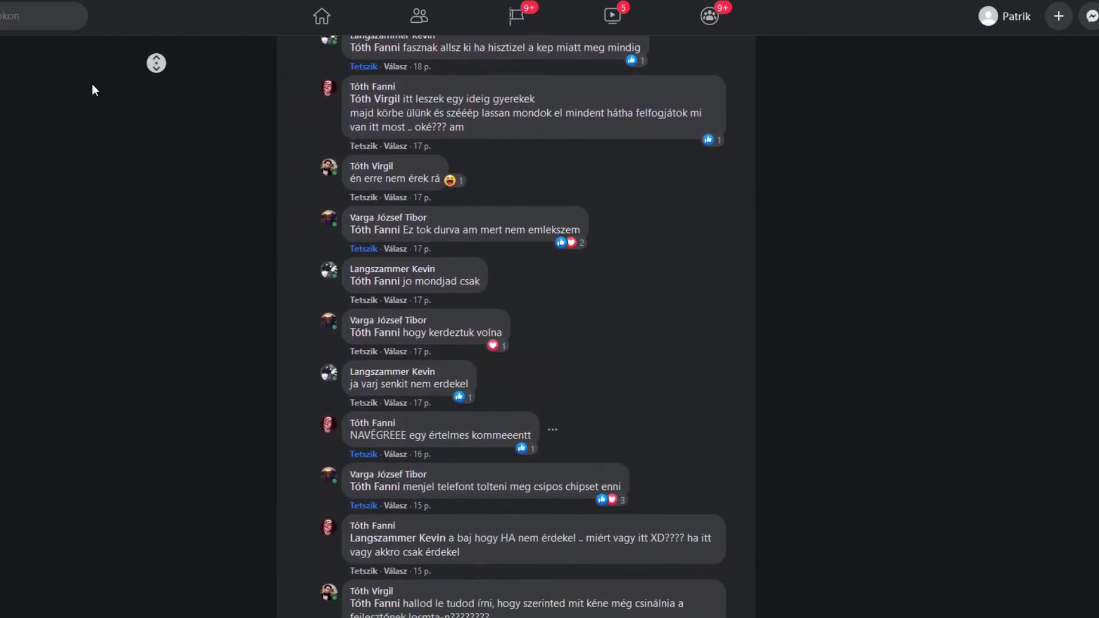
scroll("down", 3)
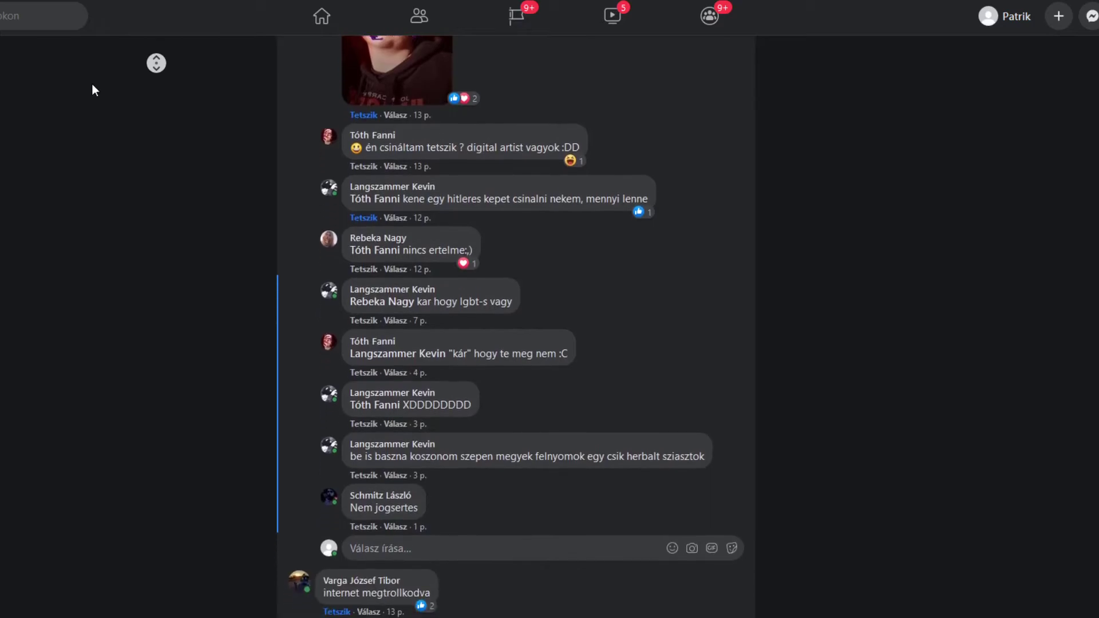
scroll("down", 3)
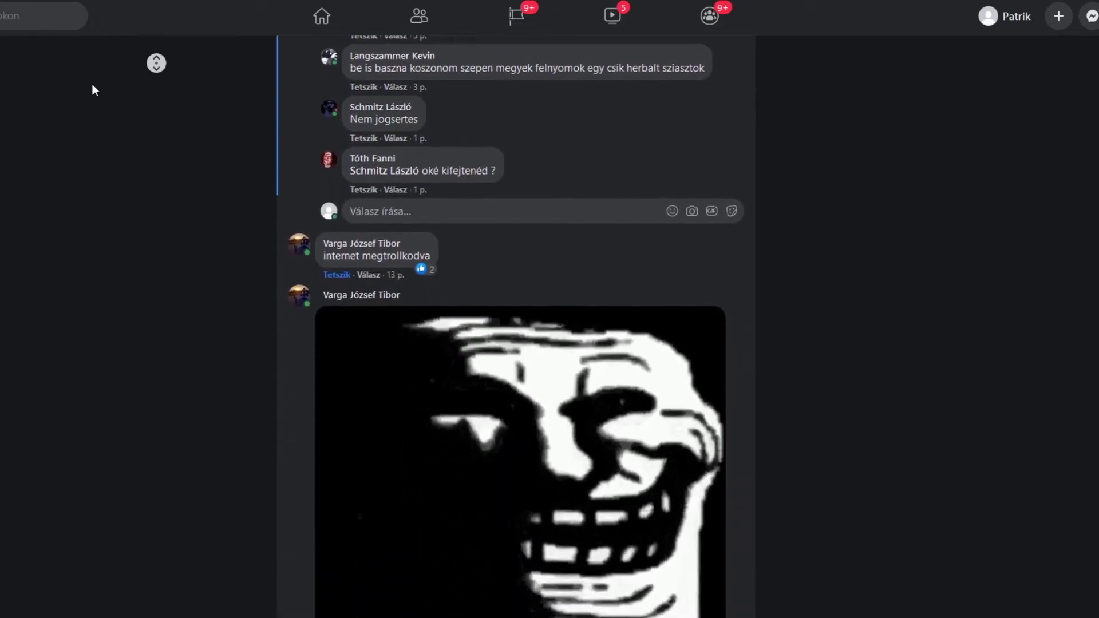
scroll("down", 3)
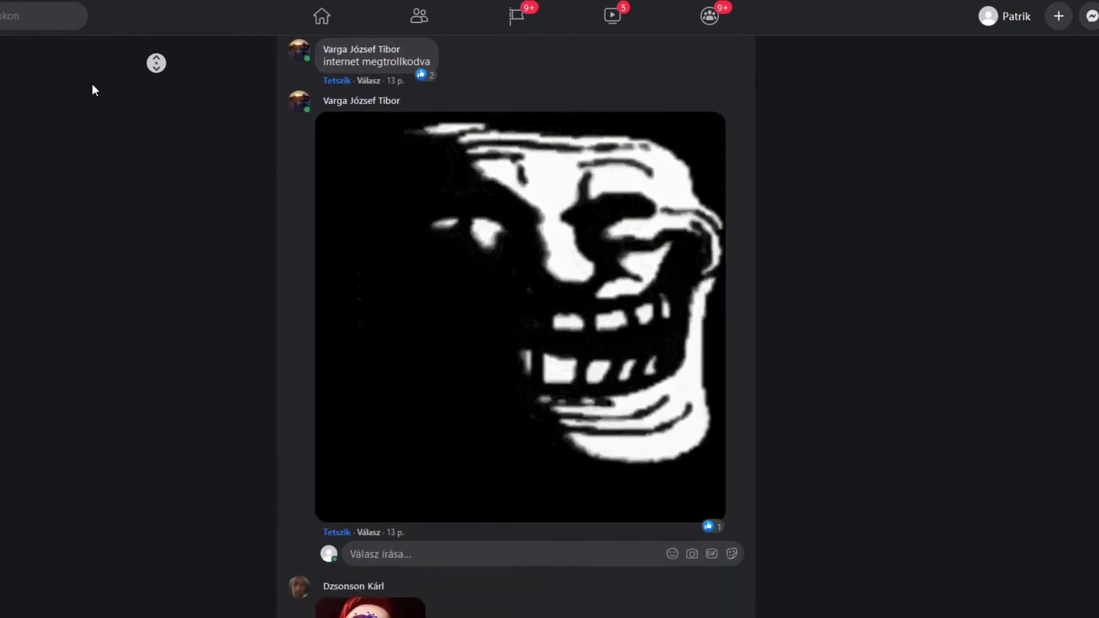
scroll("down", 3)
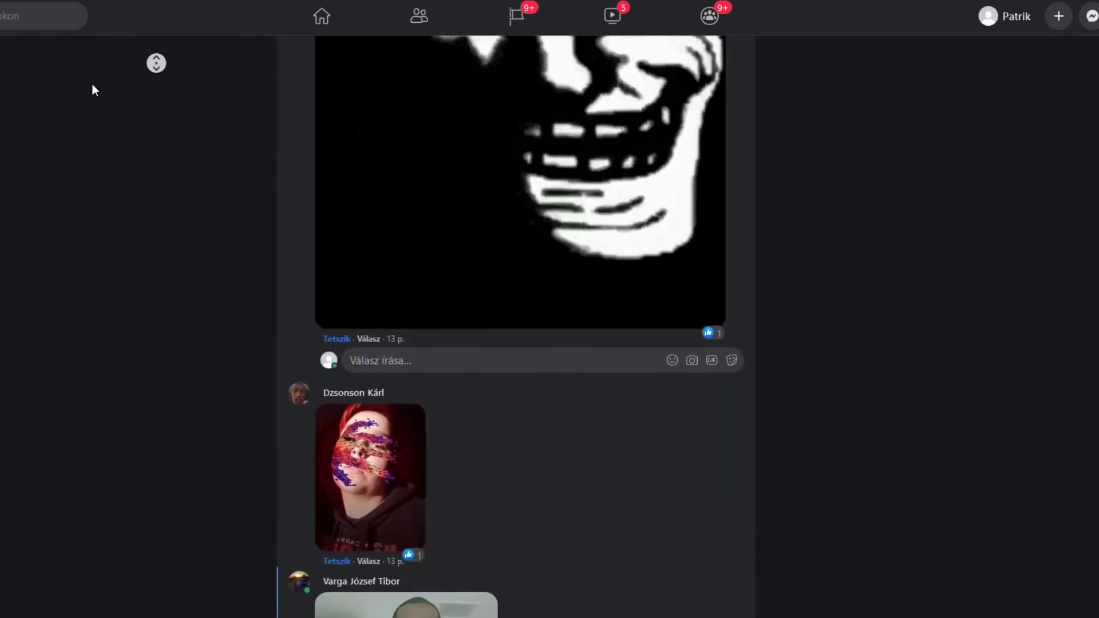
scroll("down", 3)
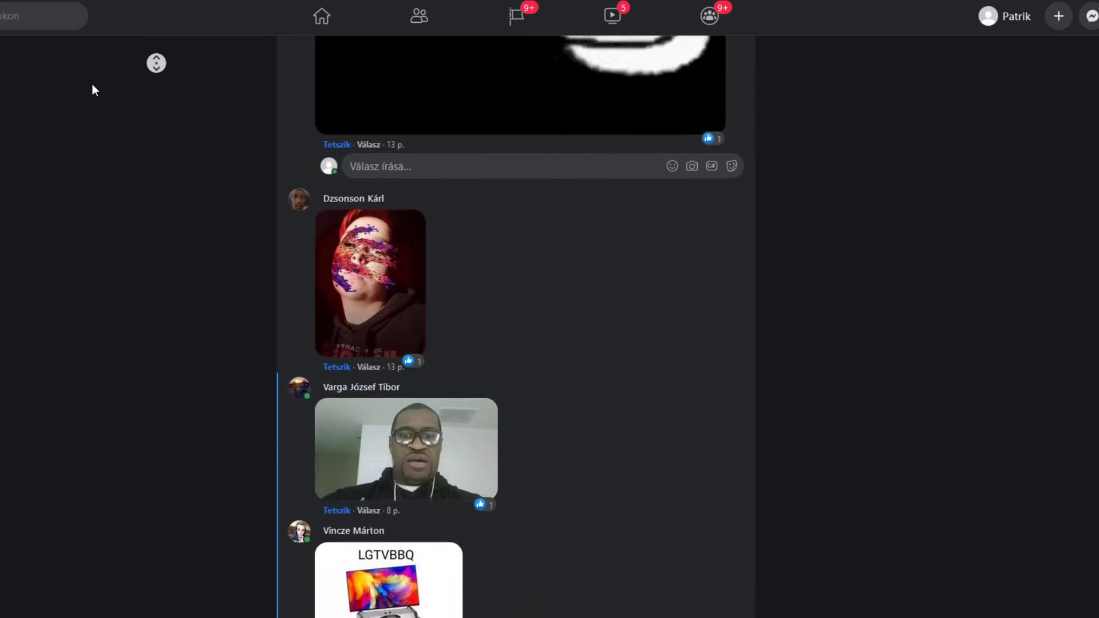
scroll("down", 3)
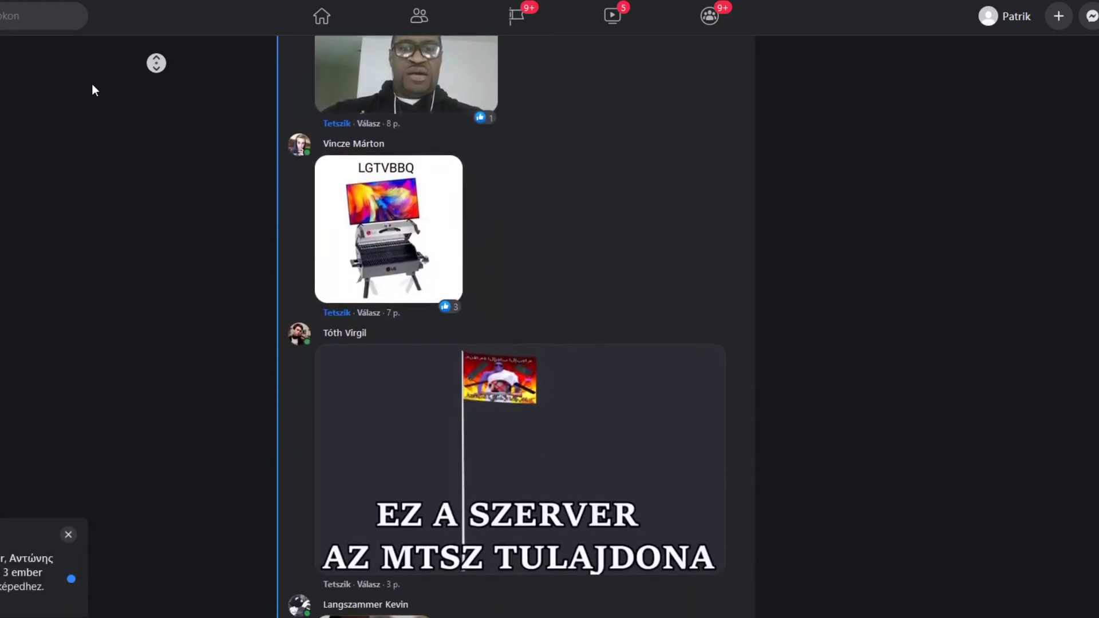
scroll("down", 3)
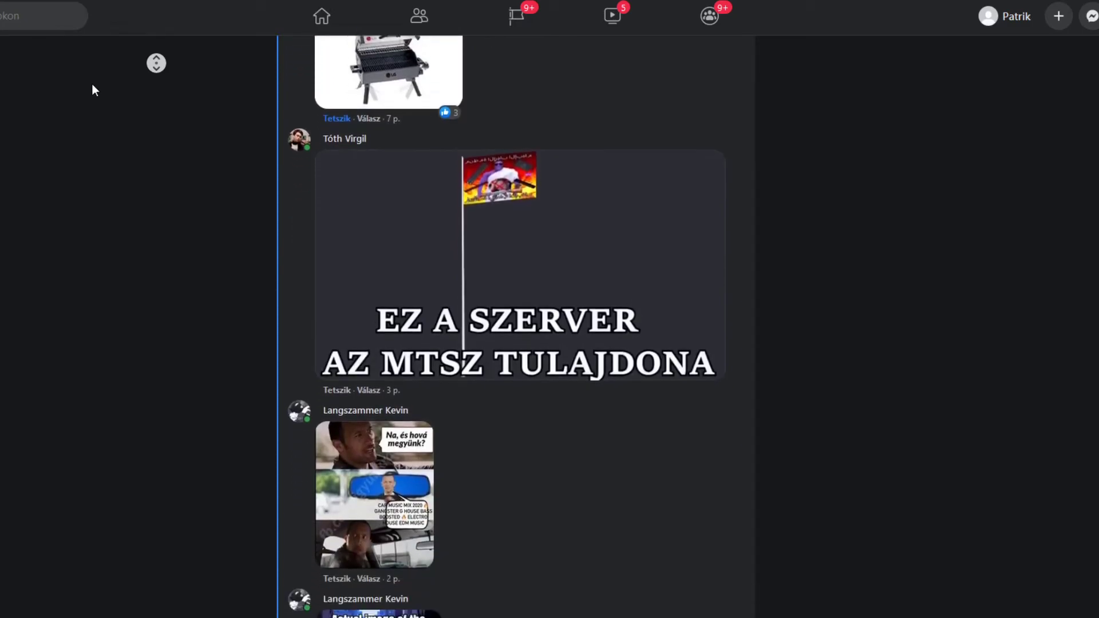
scroll("down", 3)
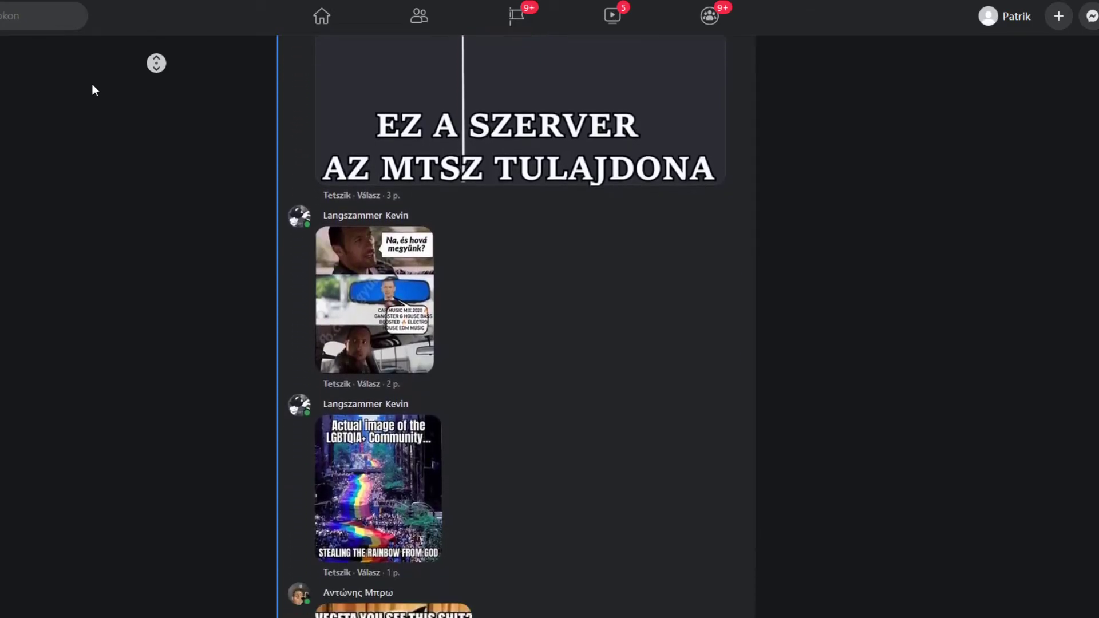
scroll("down", 3)
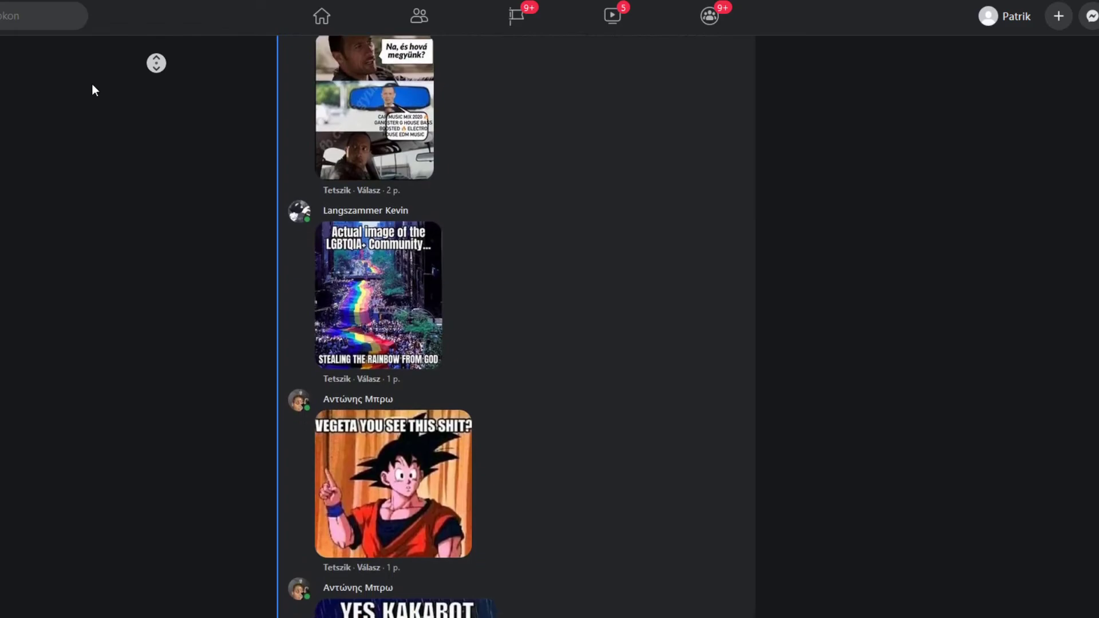